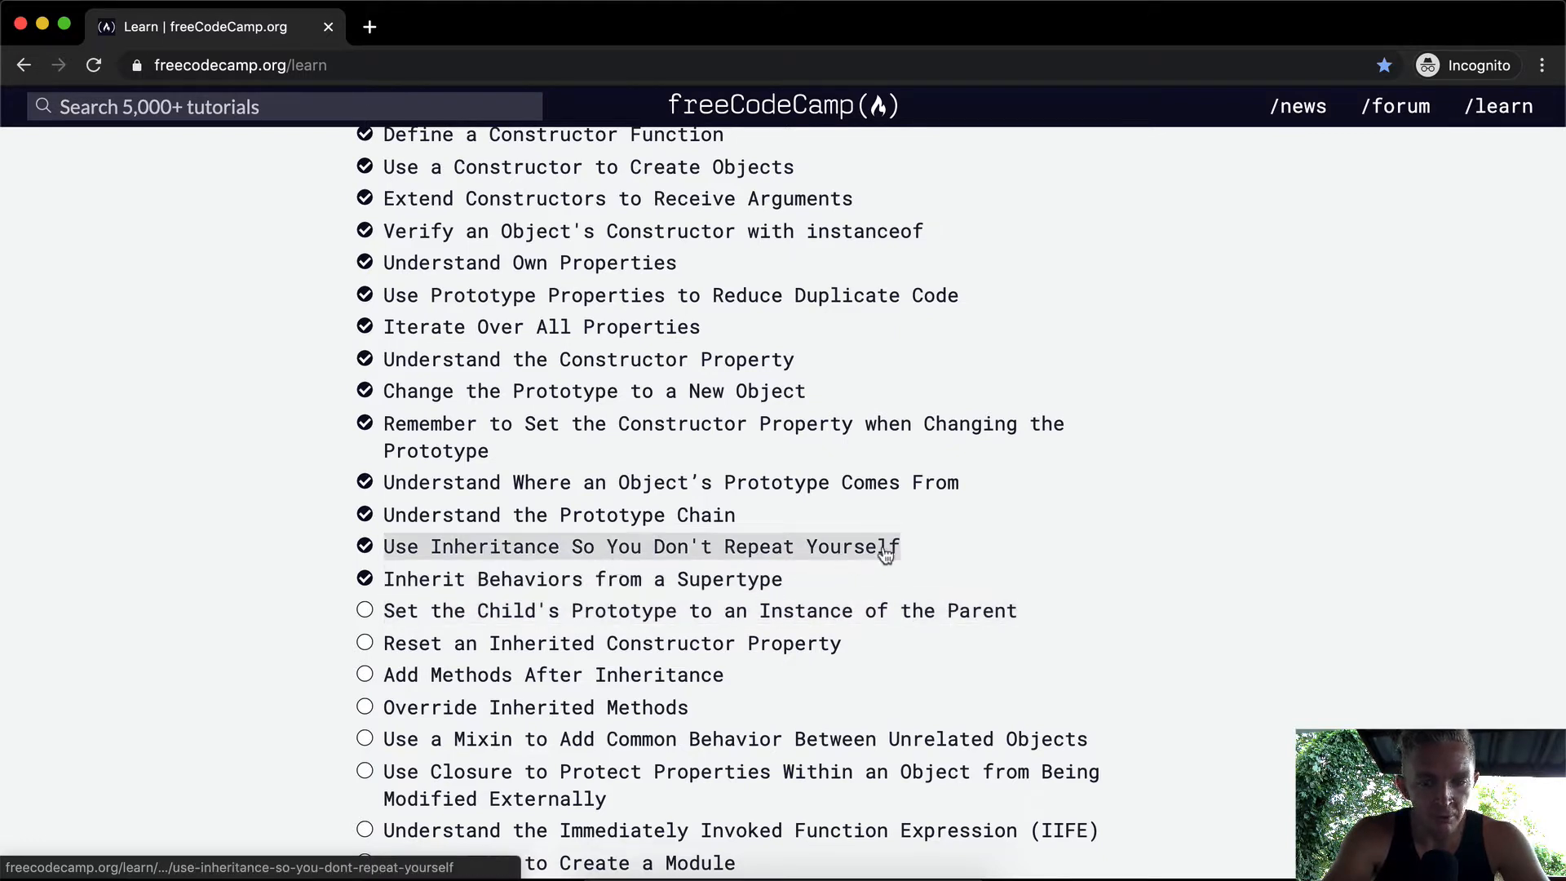
mouse_move(793, 554)
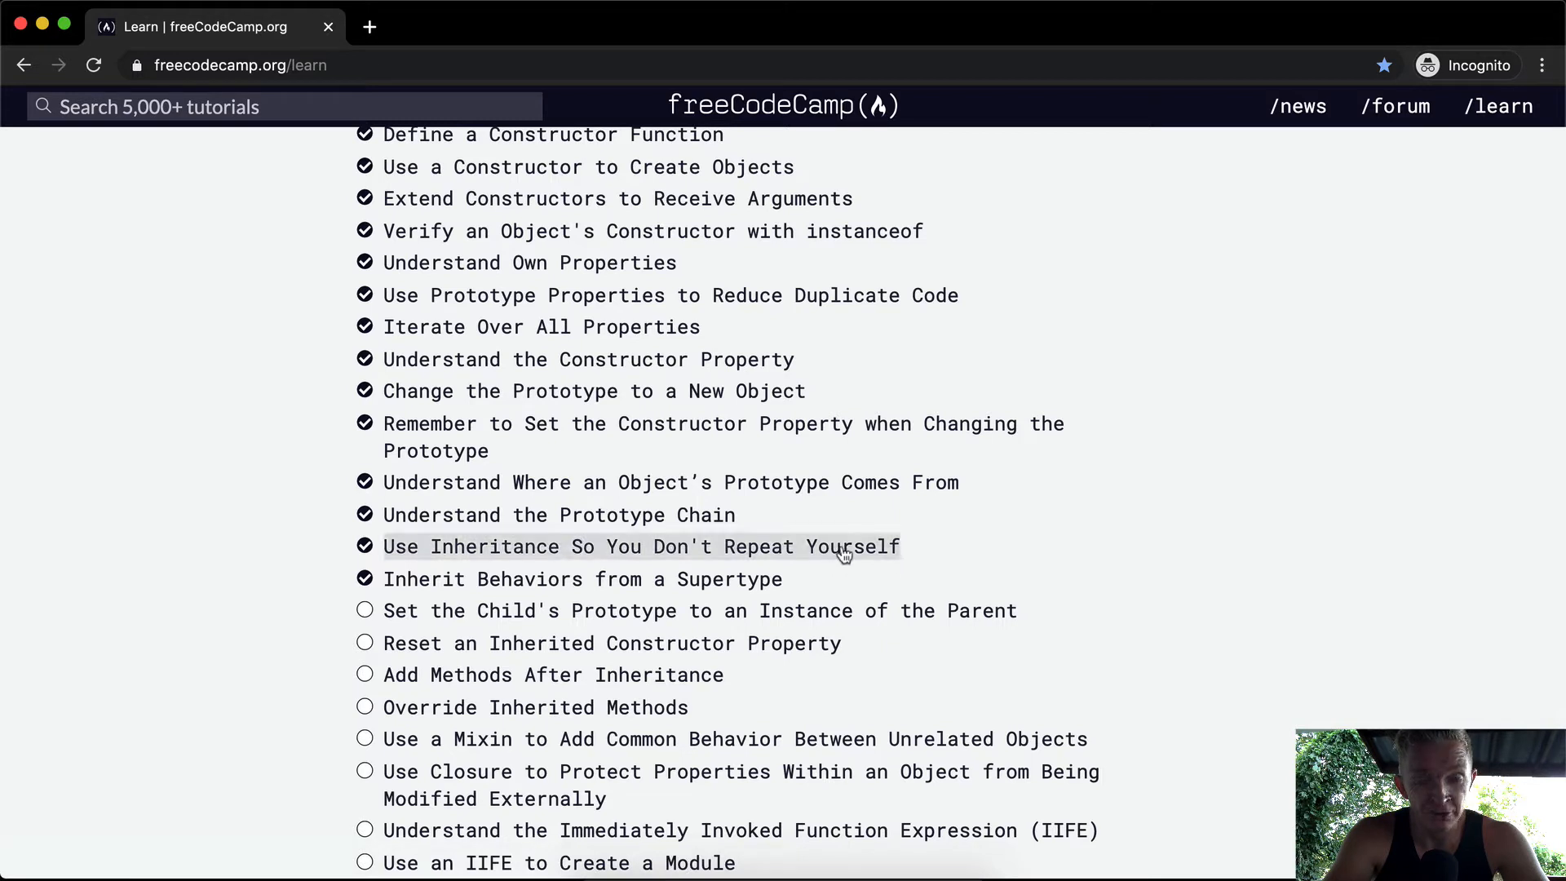
mouse_move(841, 546)
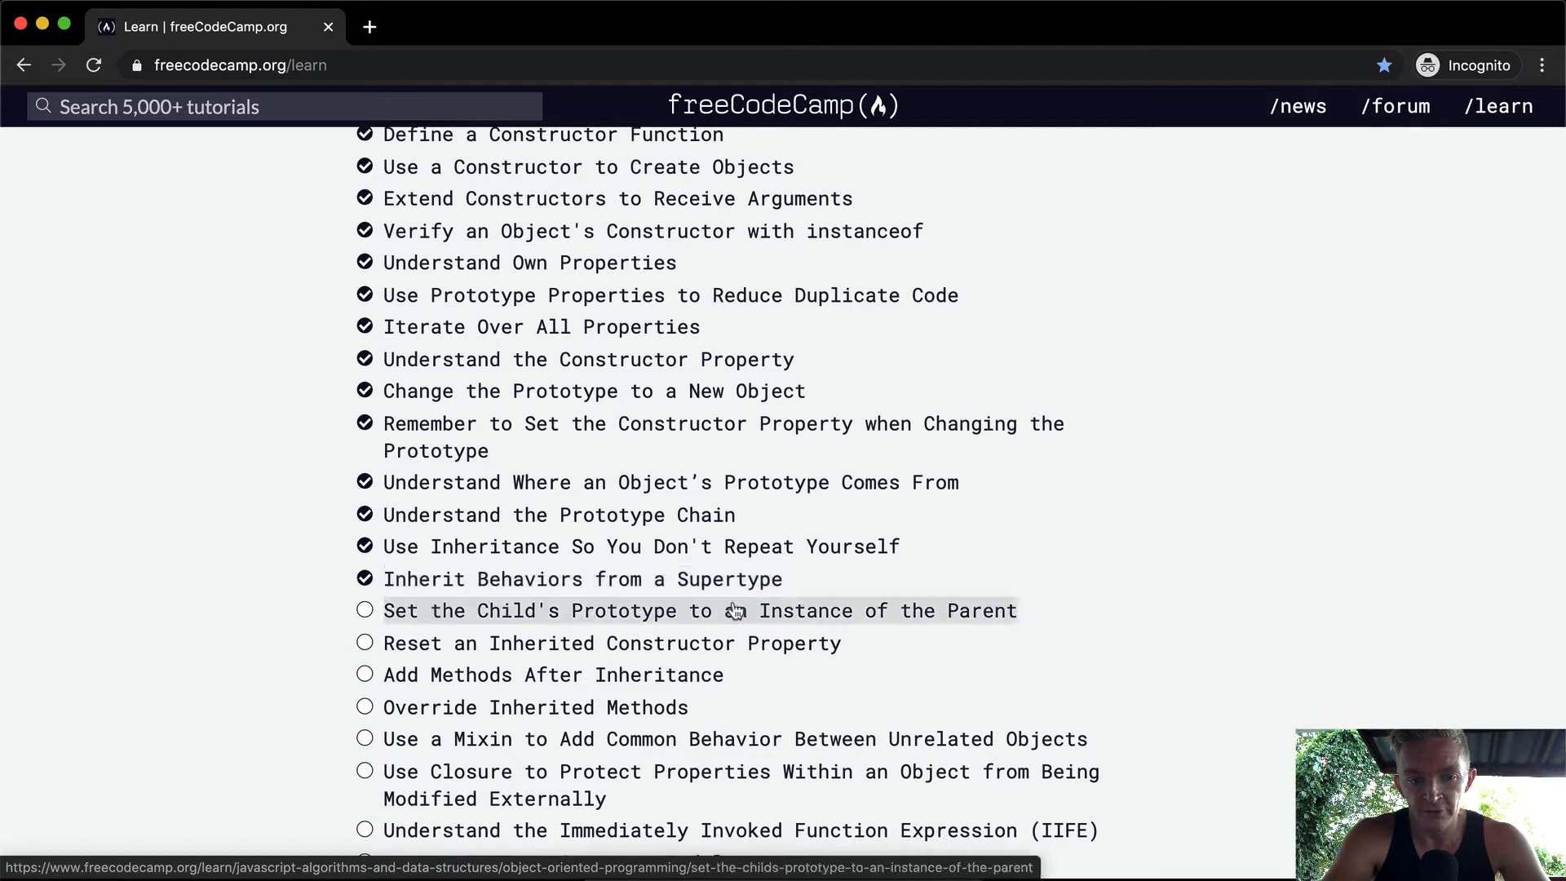
mouse_move(654, 579)
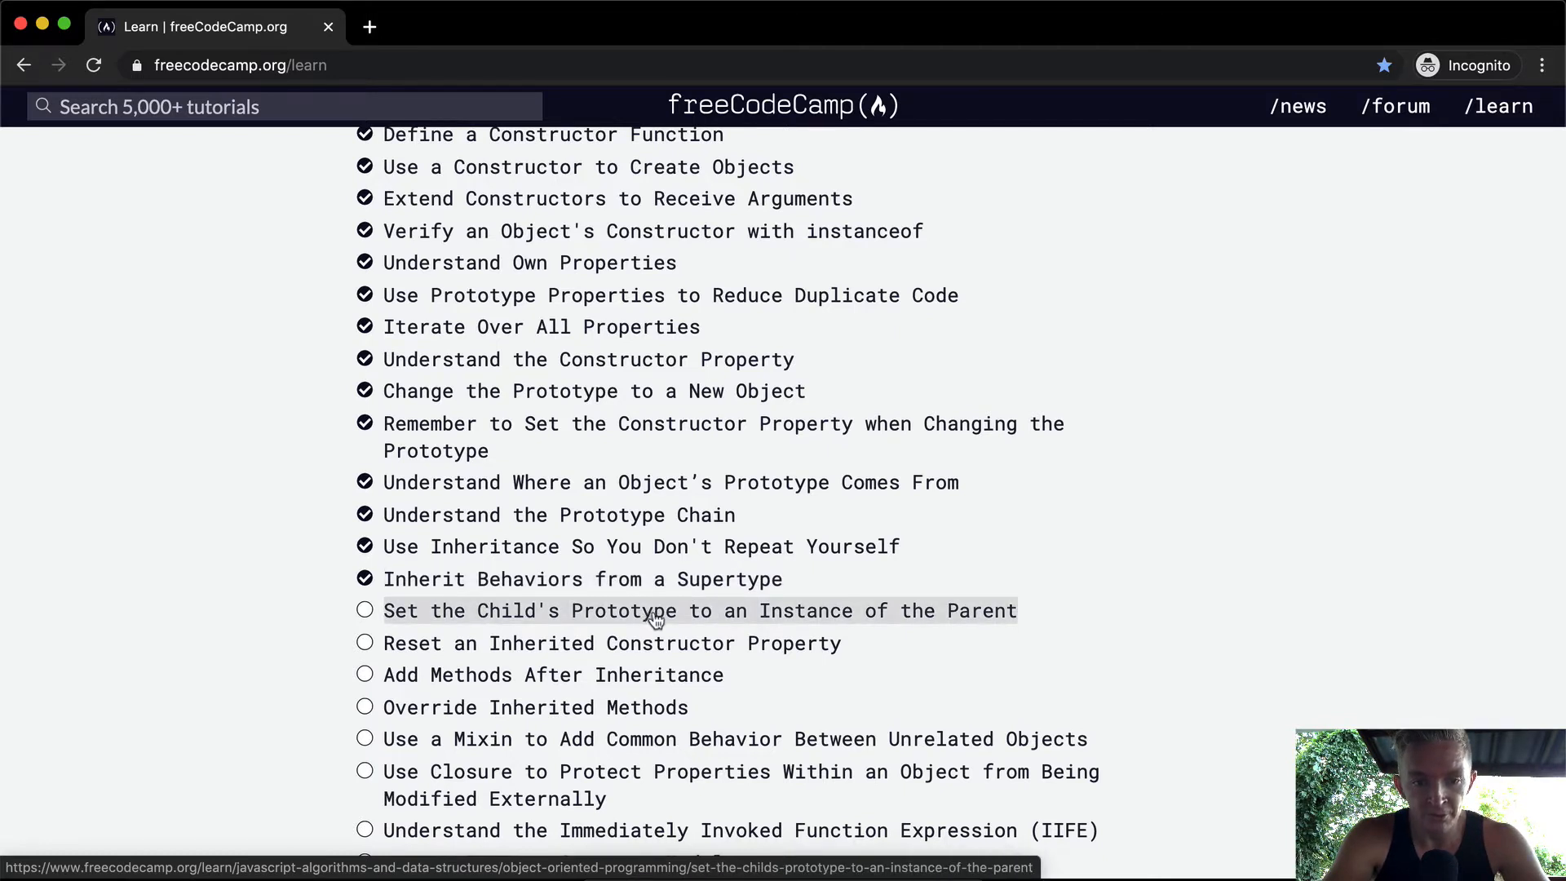
Step: Load the challenge and read the Bird example, its starter code reporting beagle.eat is not a function
left_click(699, 610)
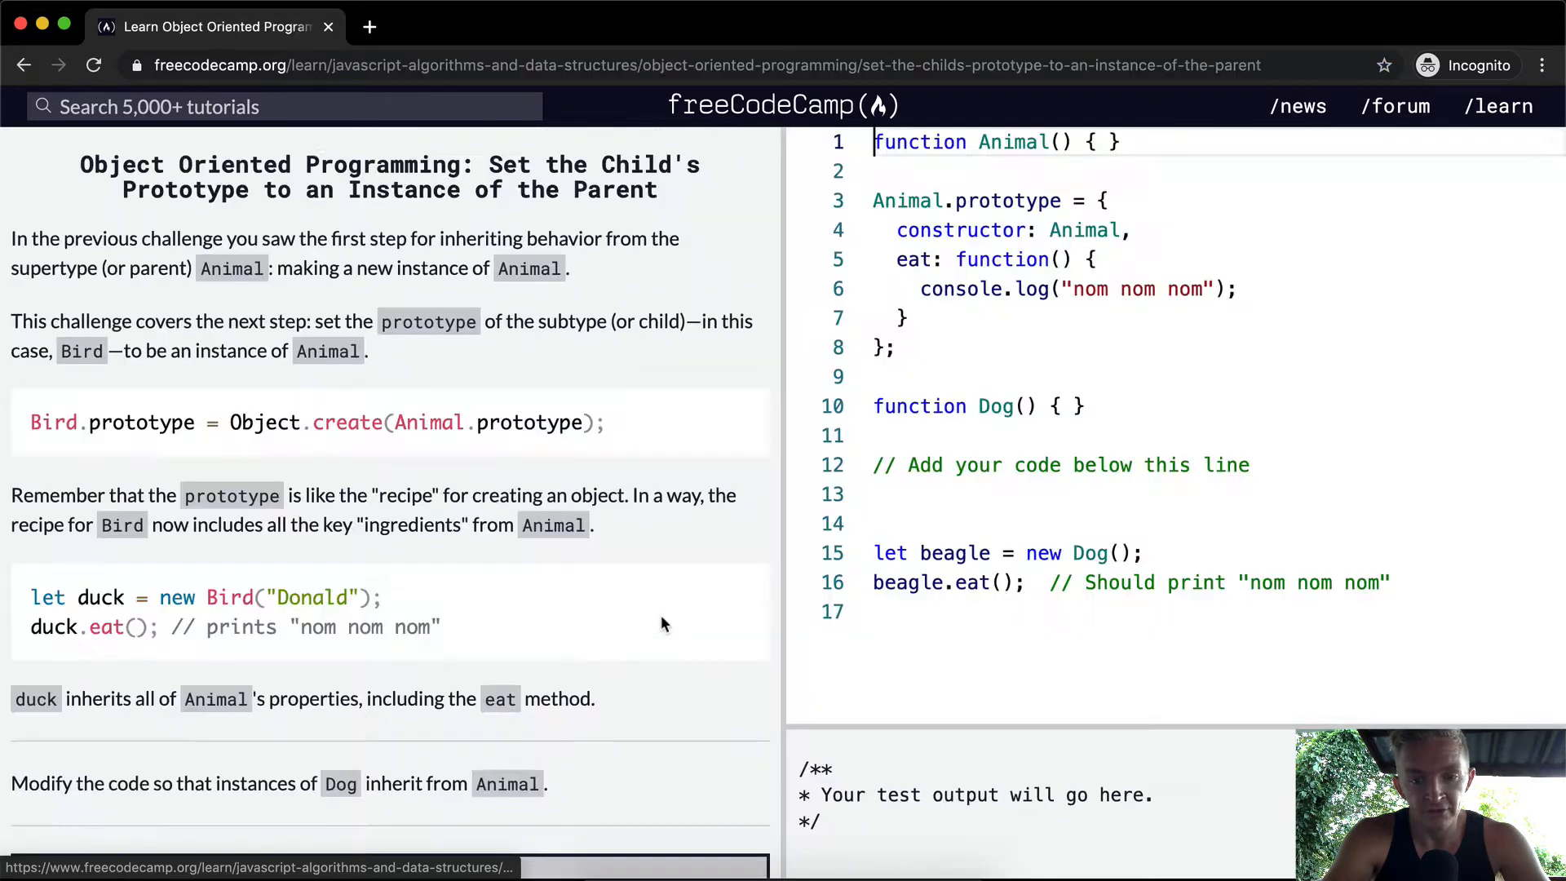
left_click(390, 867)
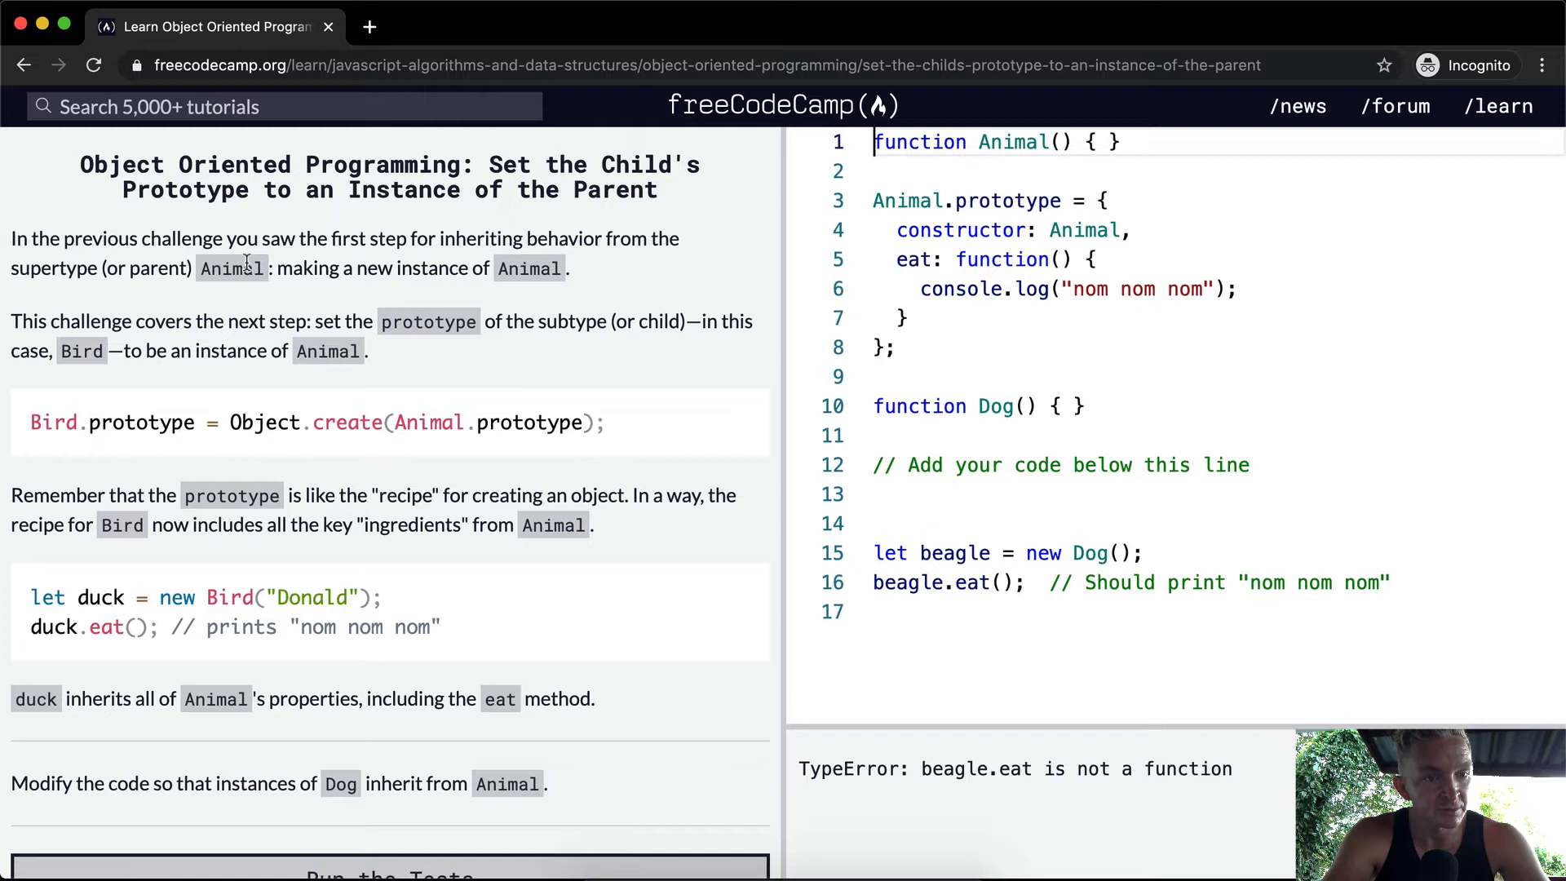
mouse_move(570, 289)
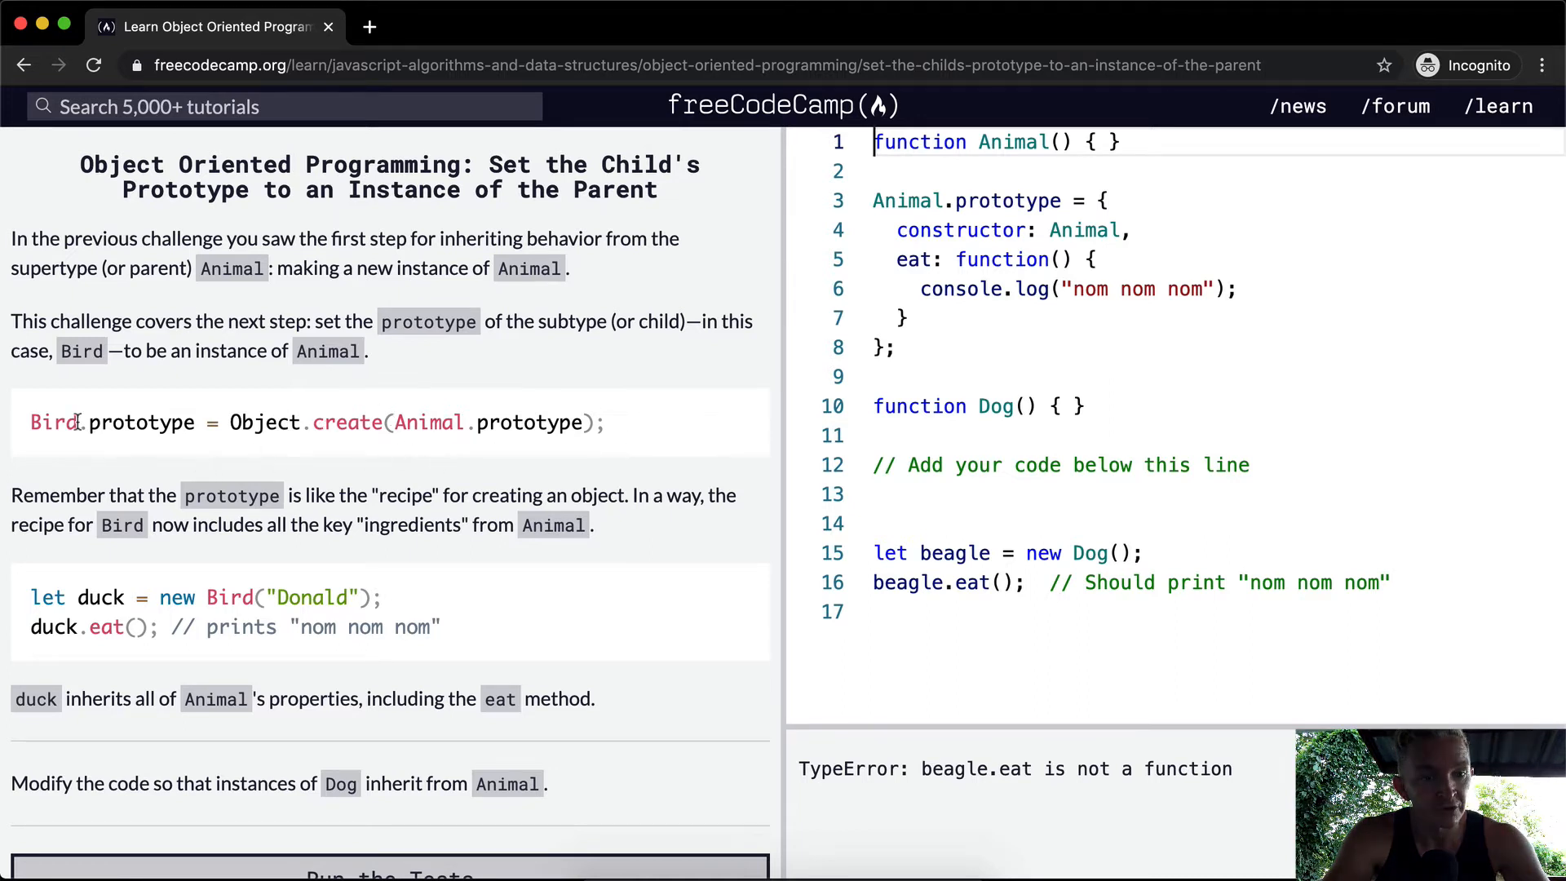
double_click(111, 422)
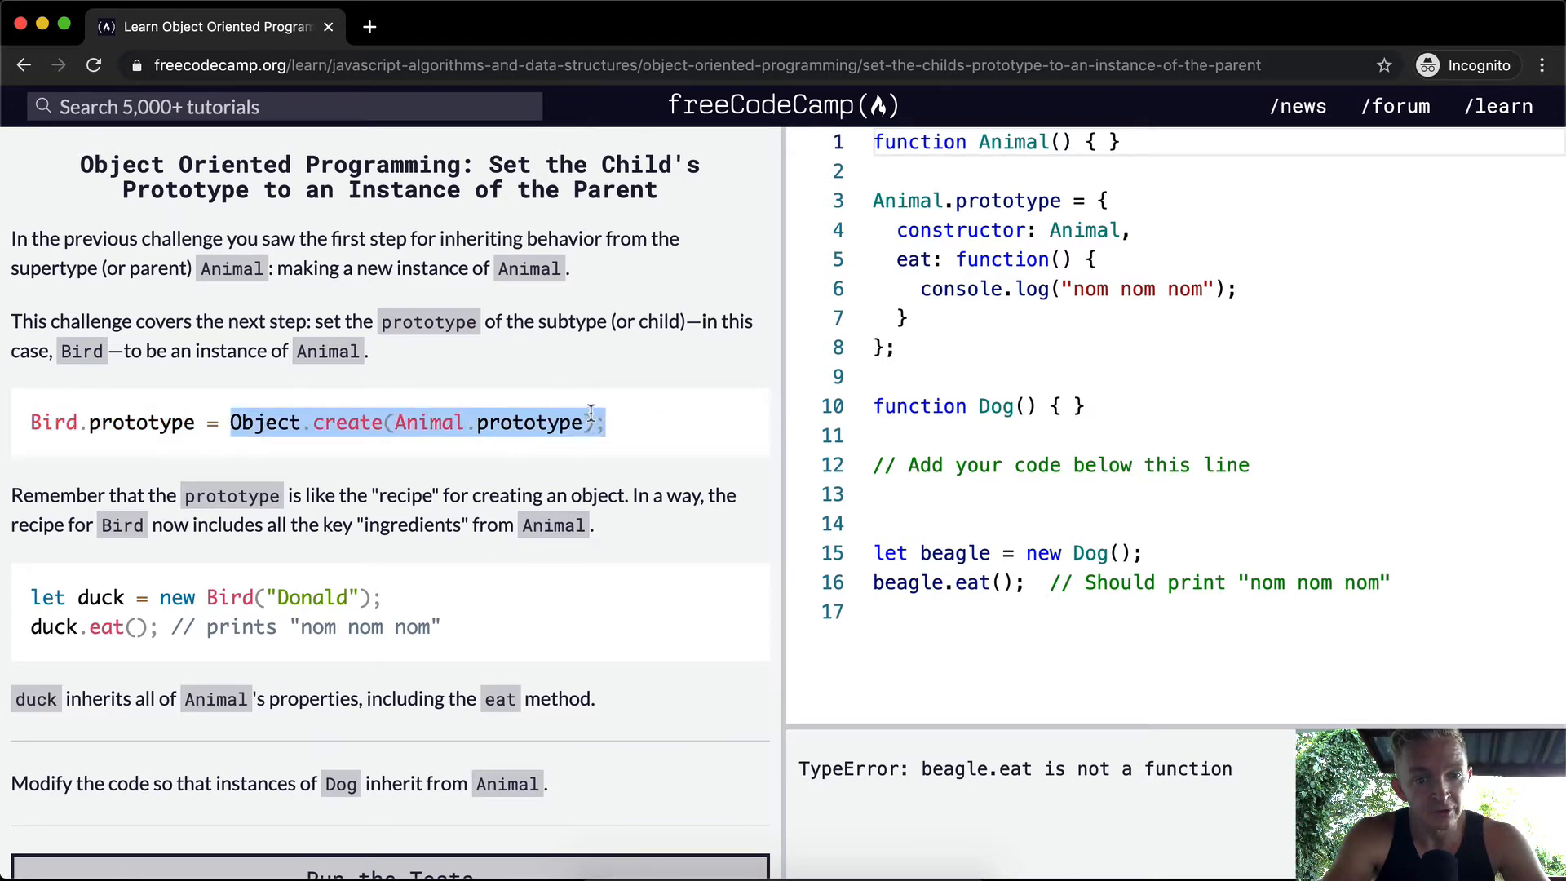
left_click(444, 422)
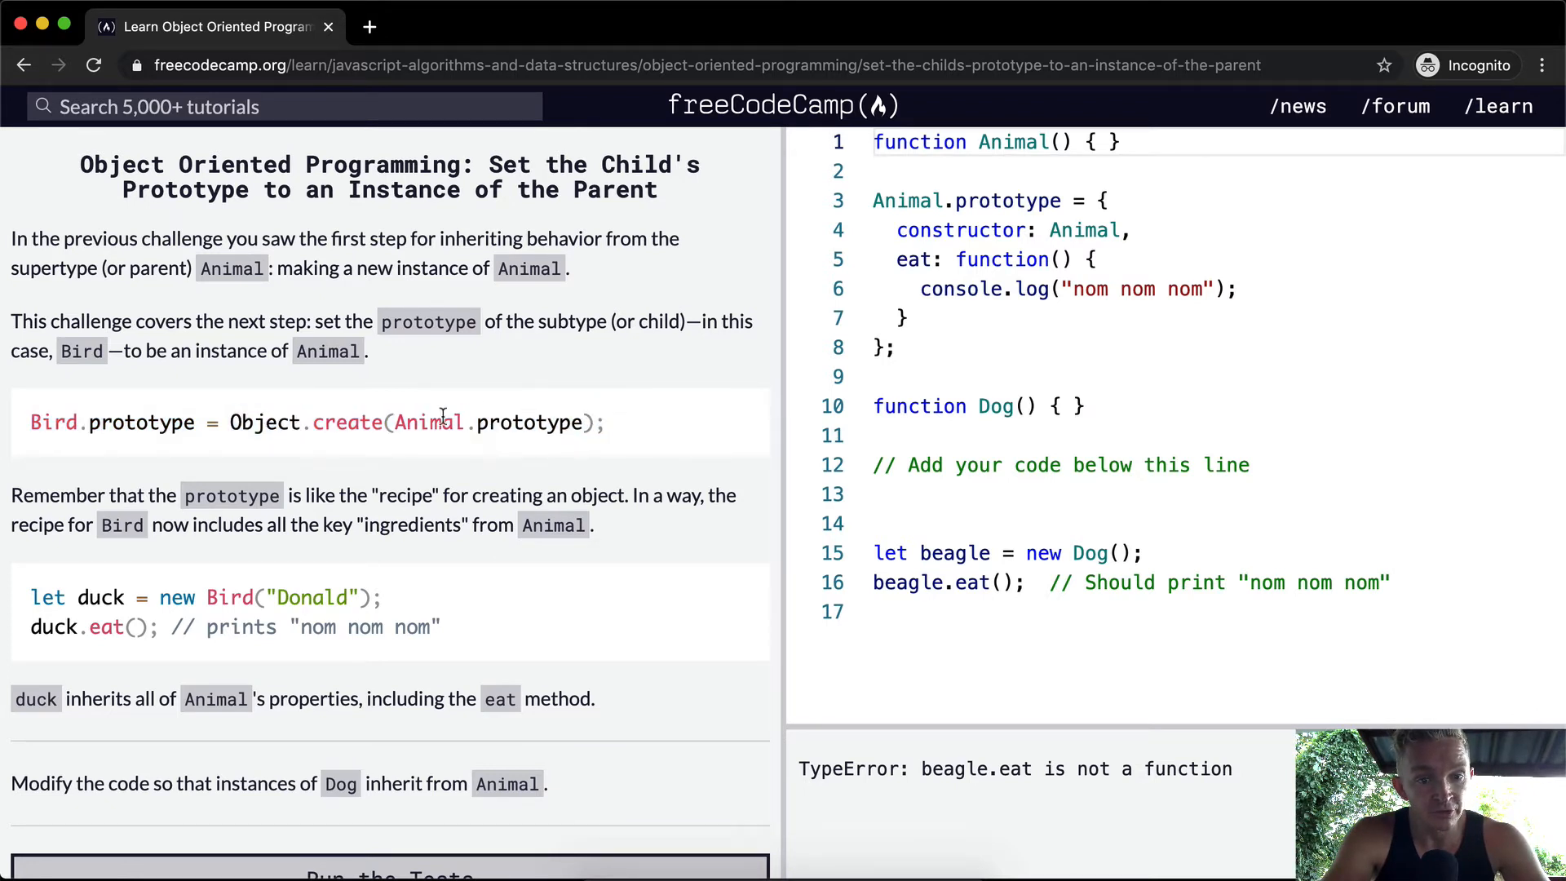
scroll("down", 3)
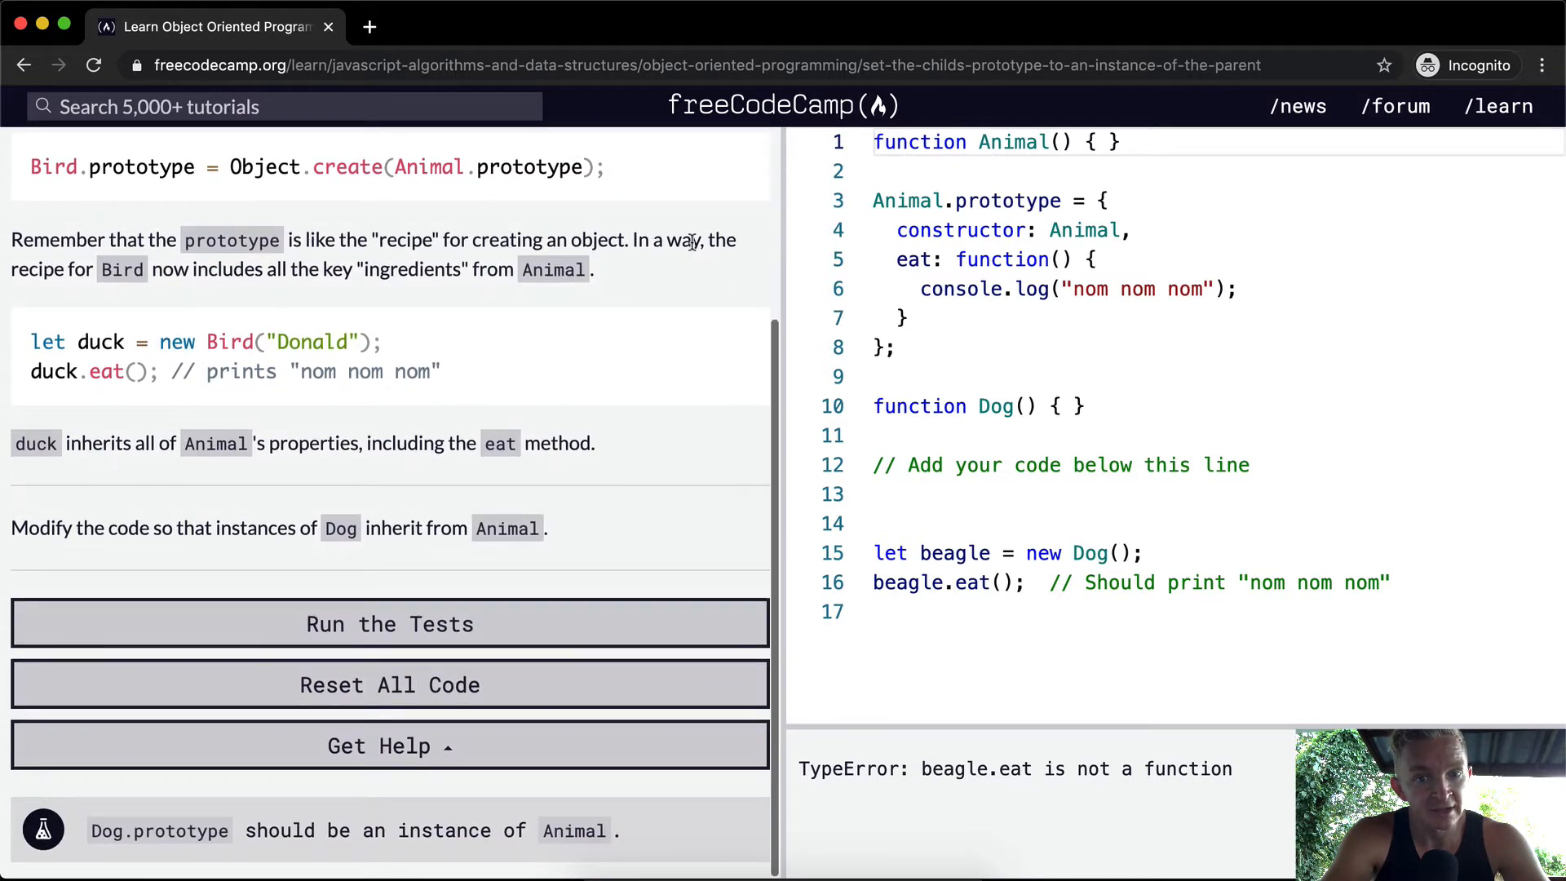
mouse_move(180, 270)
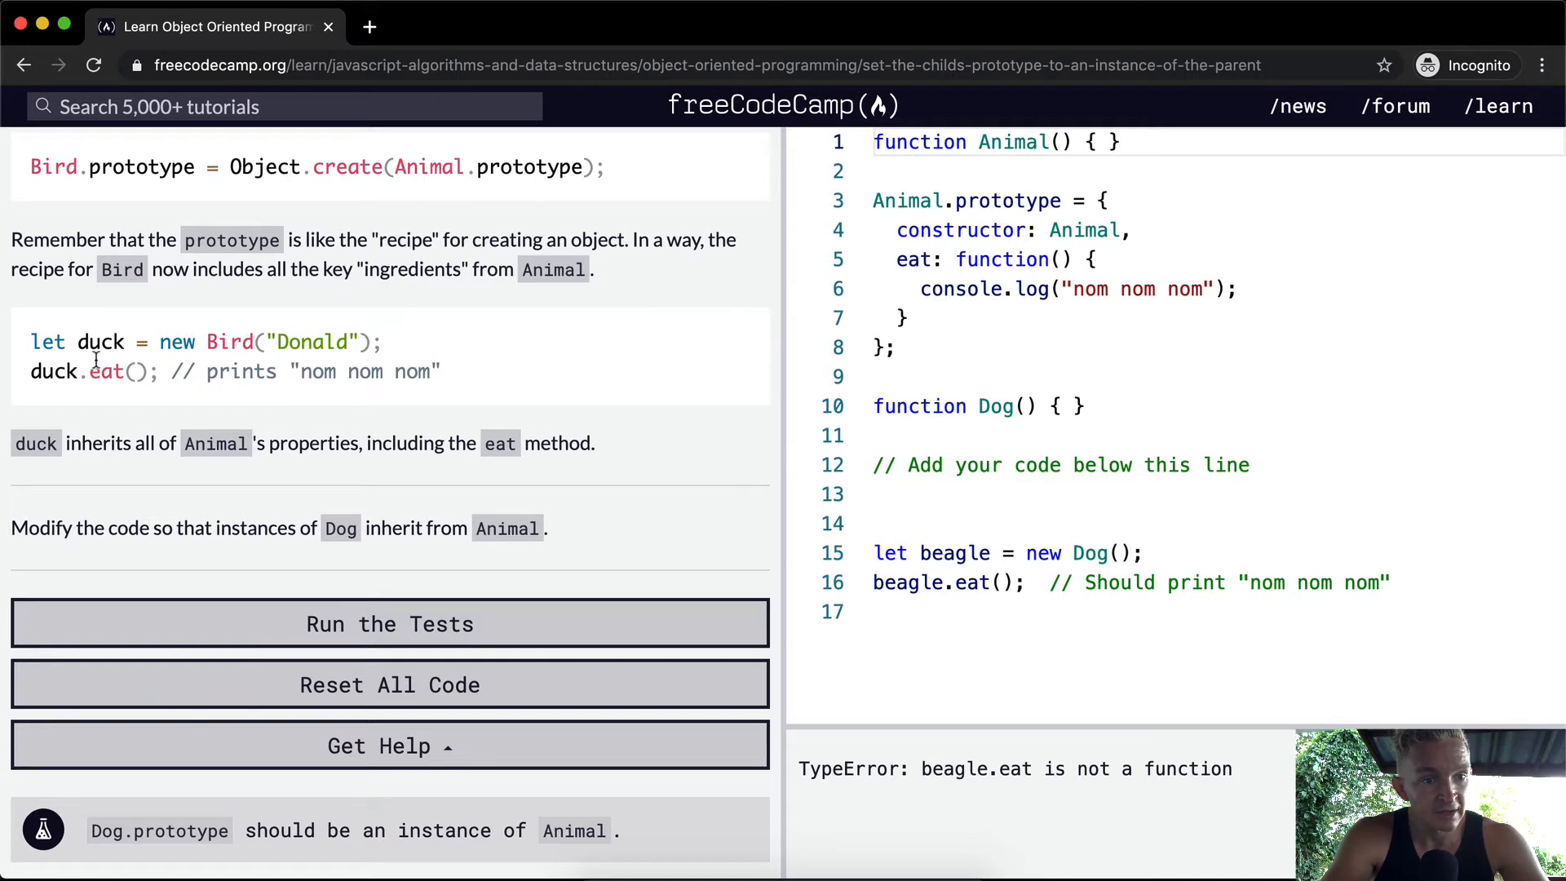
mouse_move(360, 412)
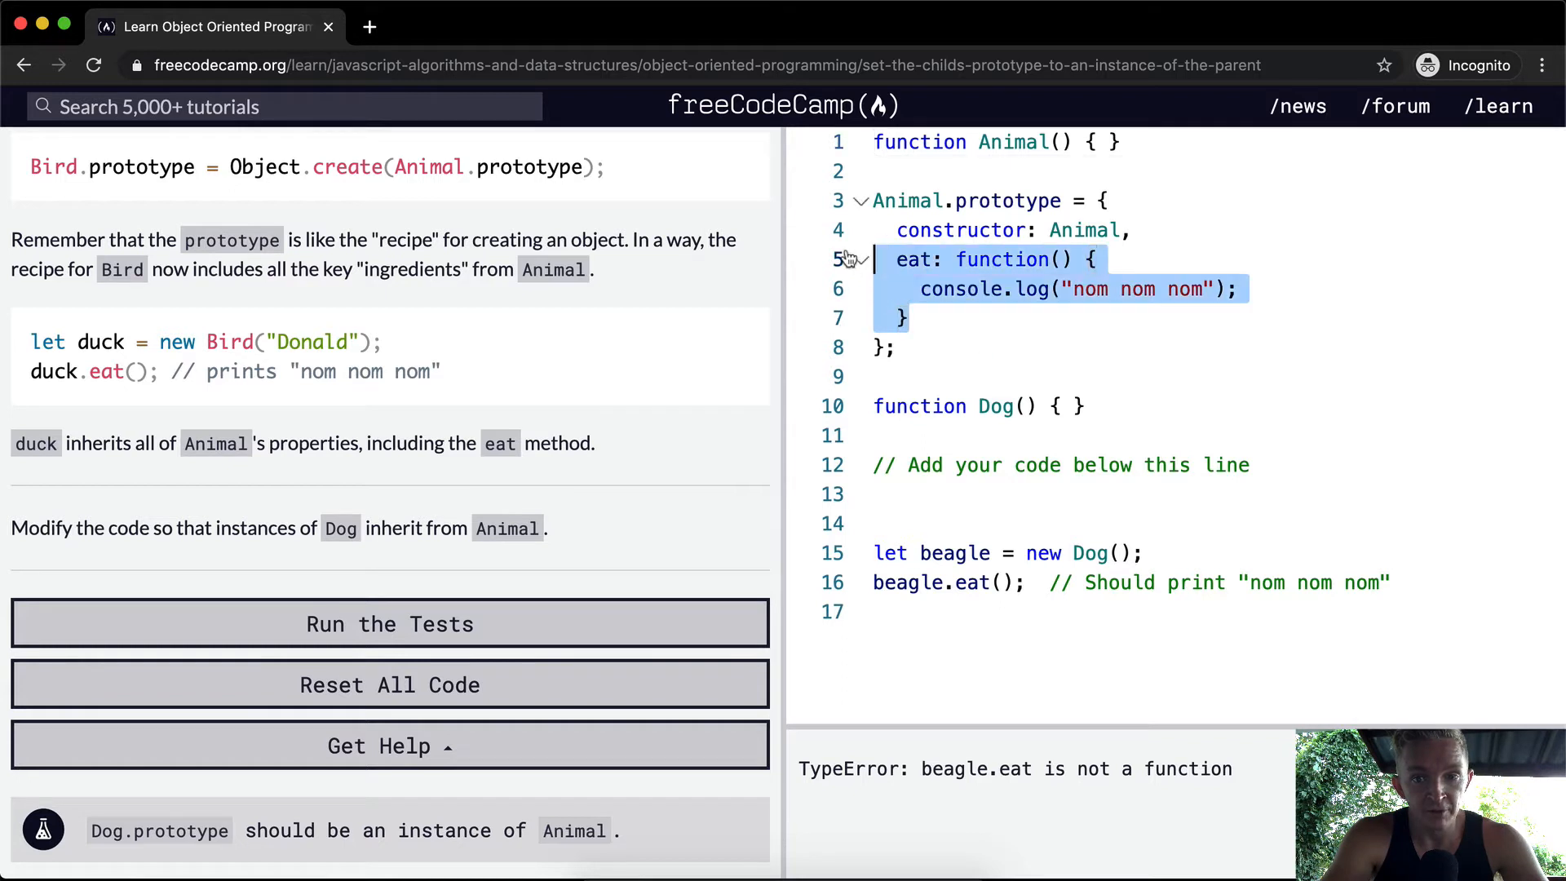
left_click(906, 317)
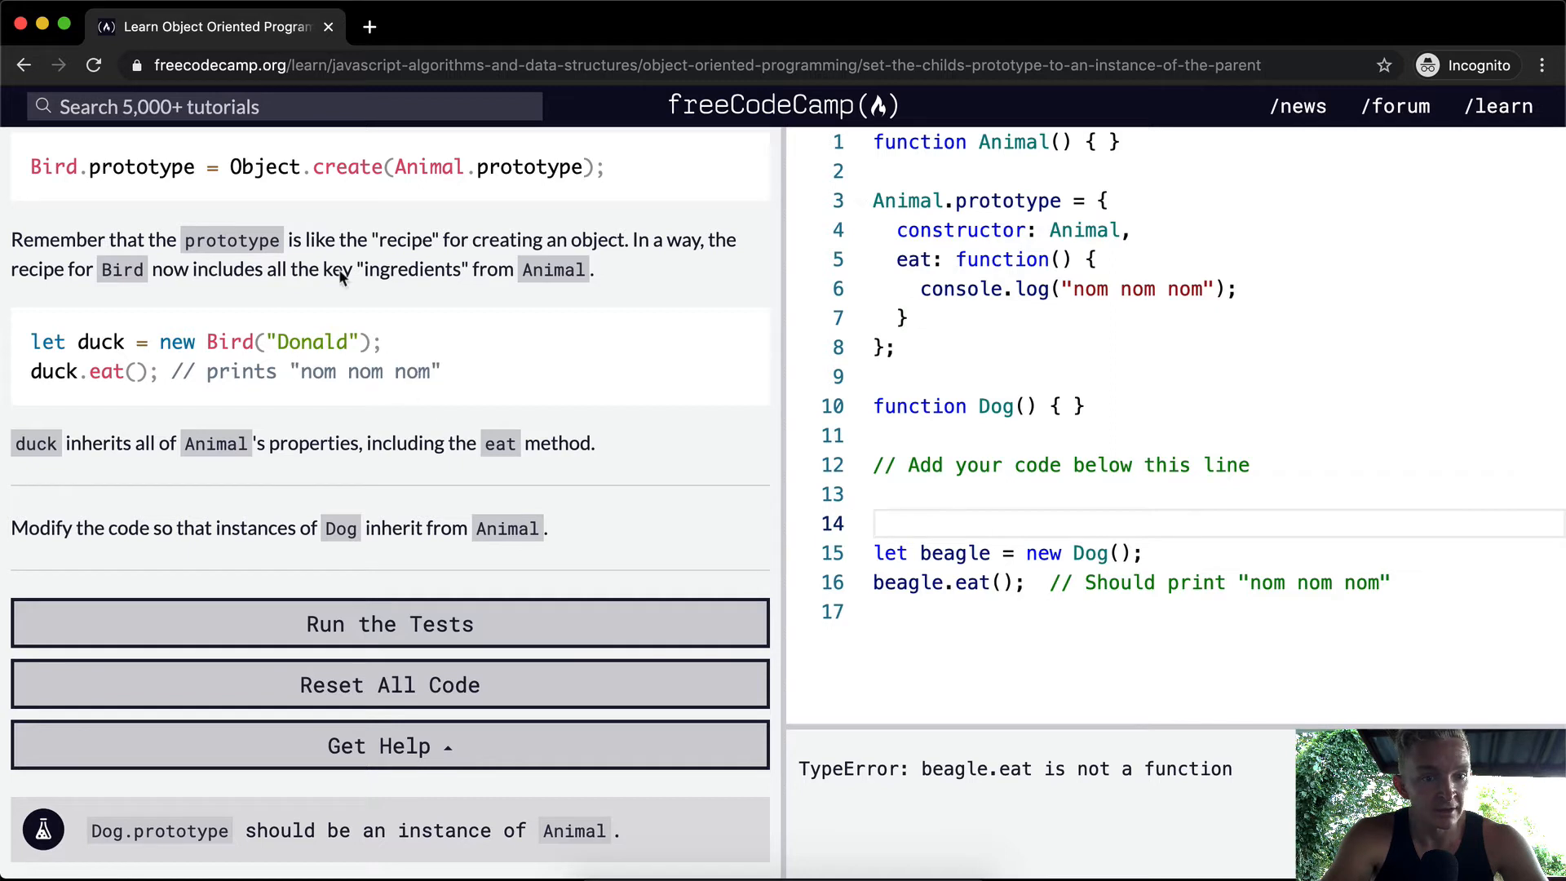
mouse_move(970, 669)
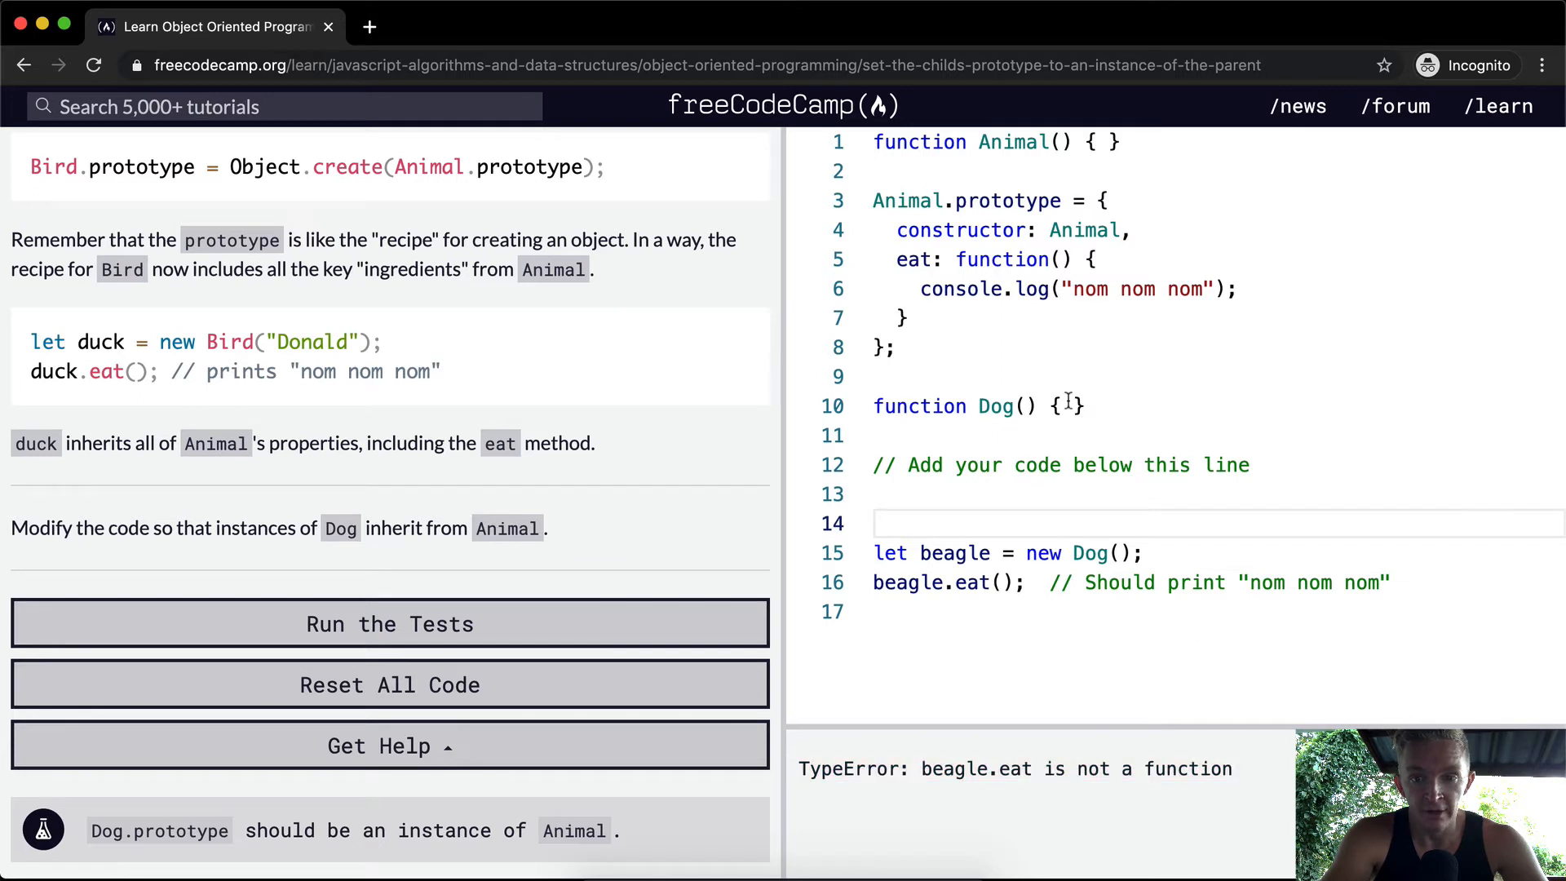
mouse_move(996, 406)
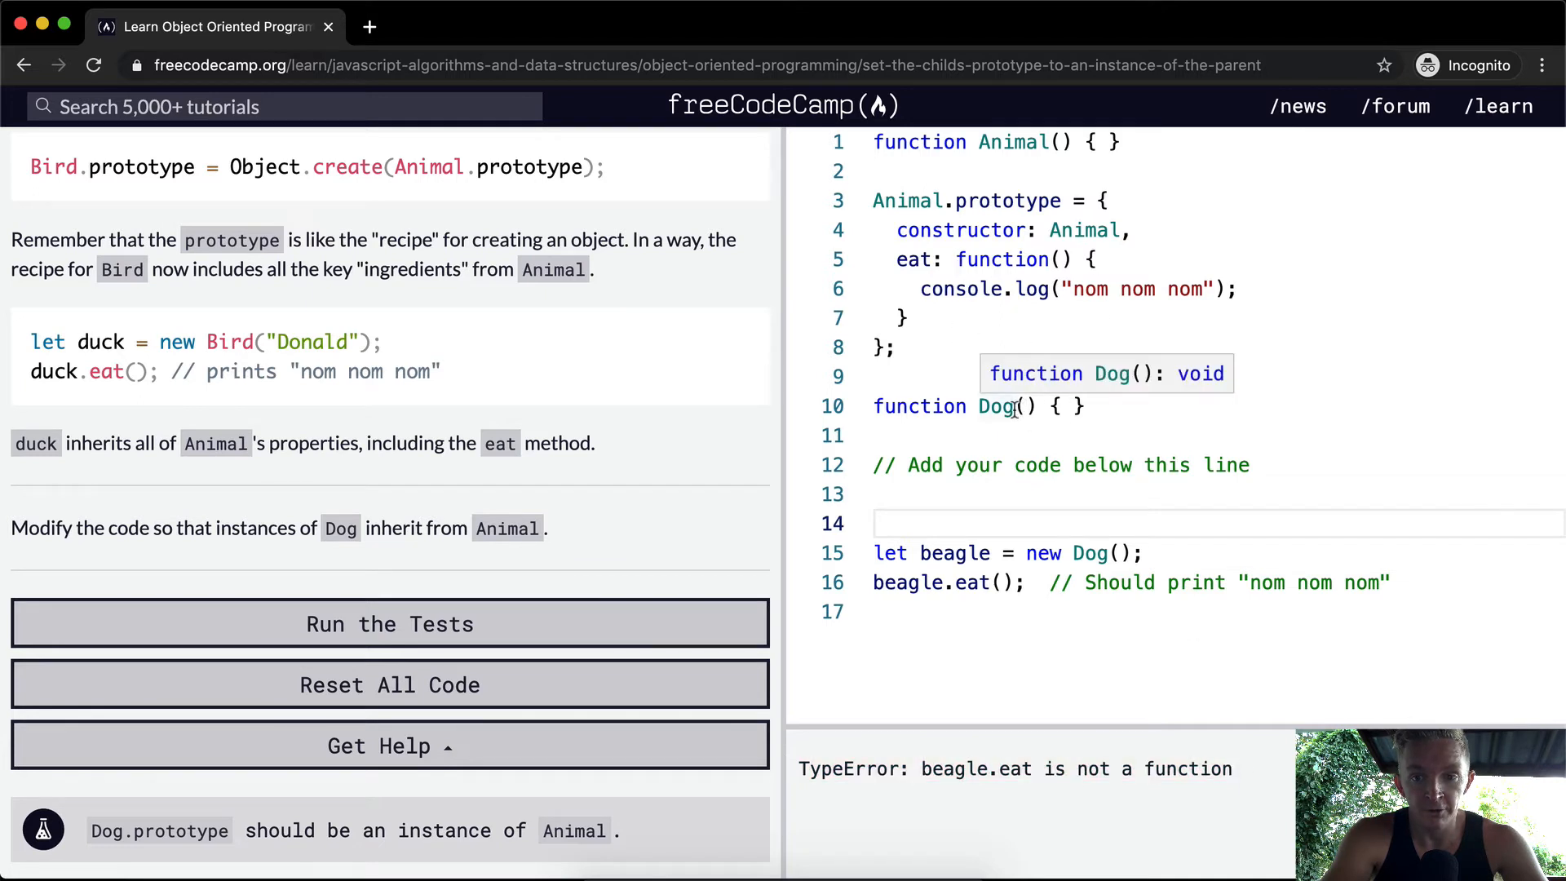
mouse_move(949, 317)
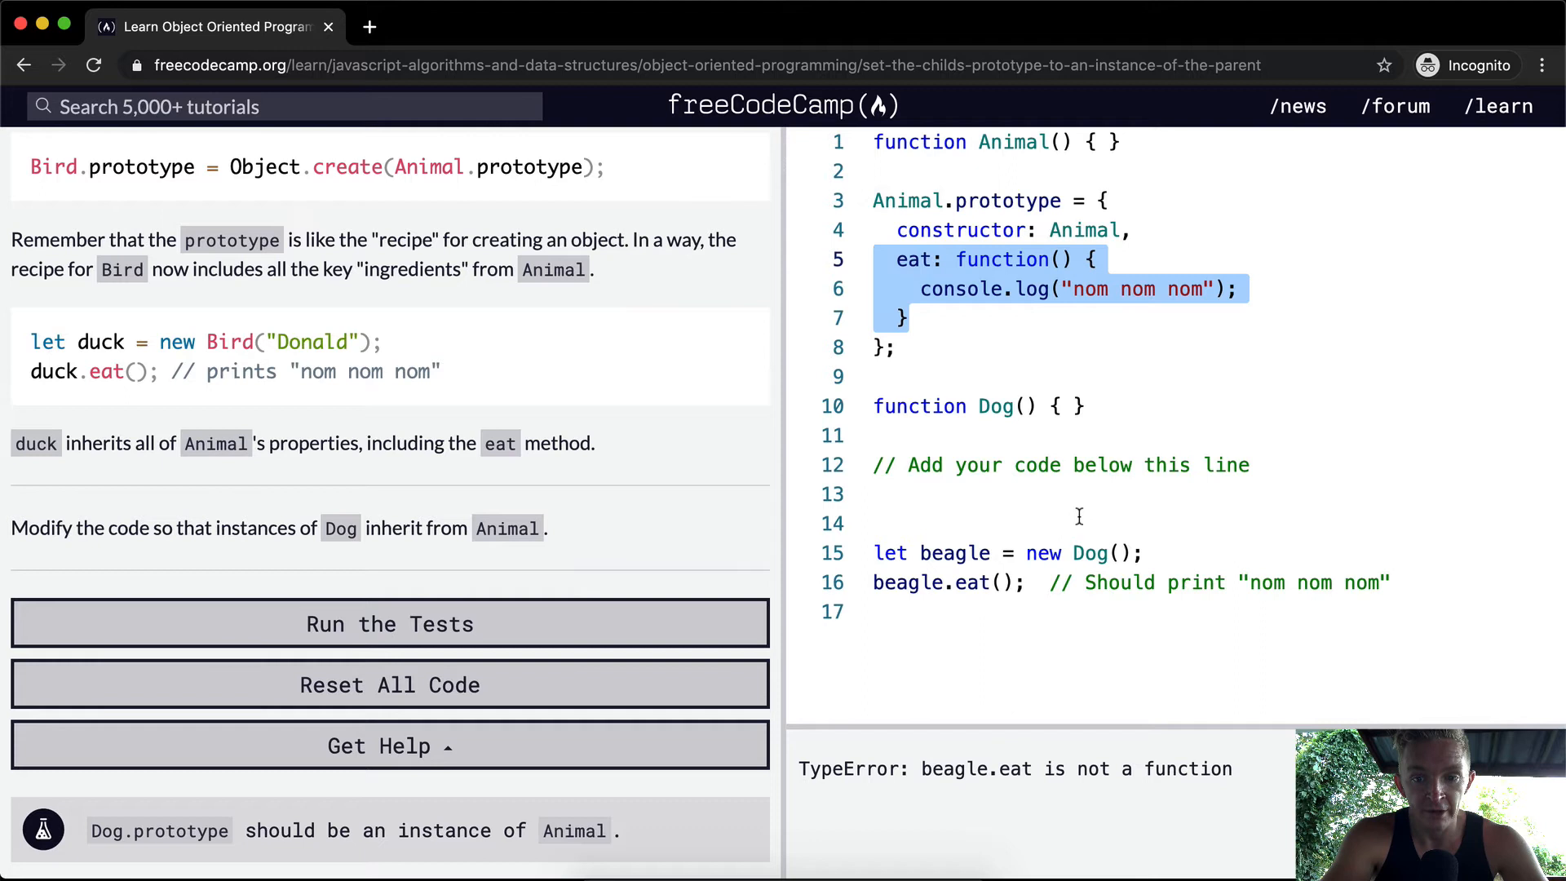
left_click(1079, 522)
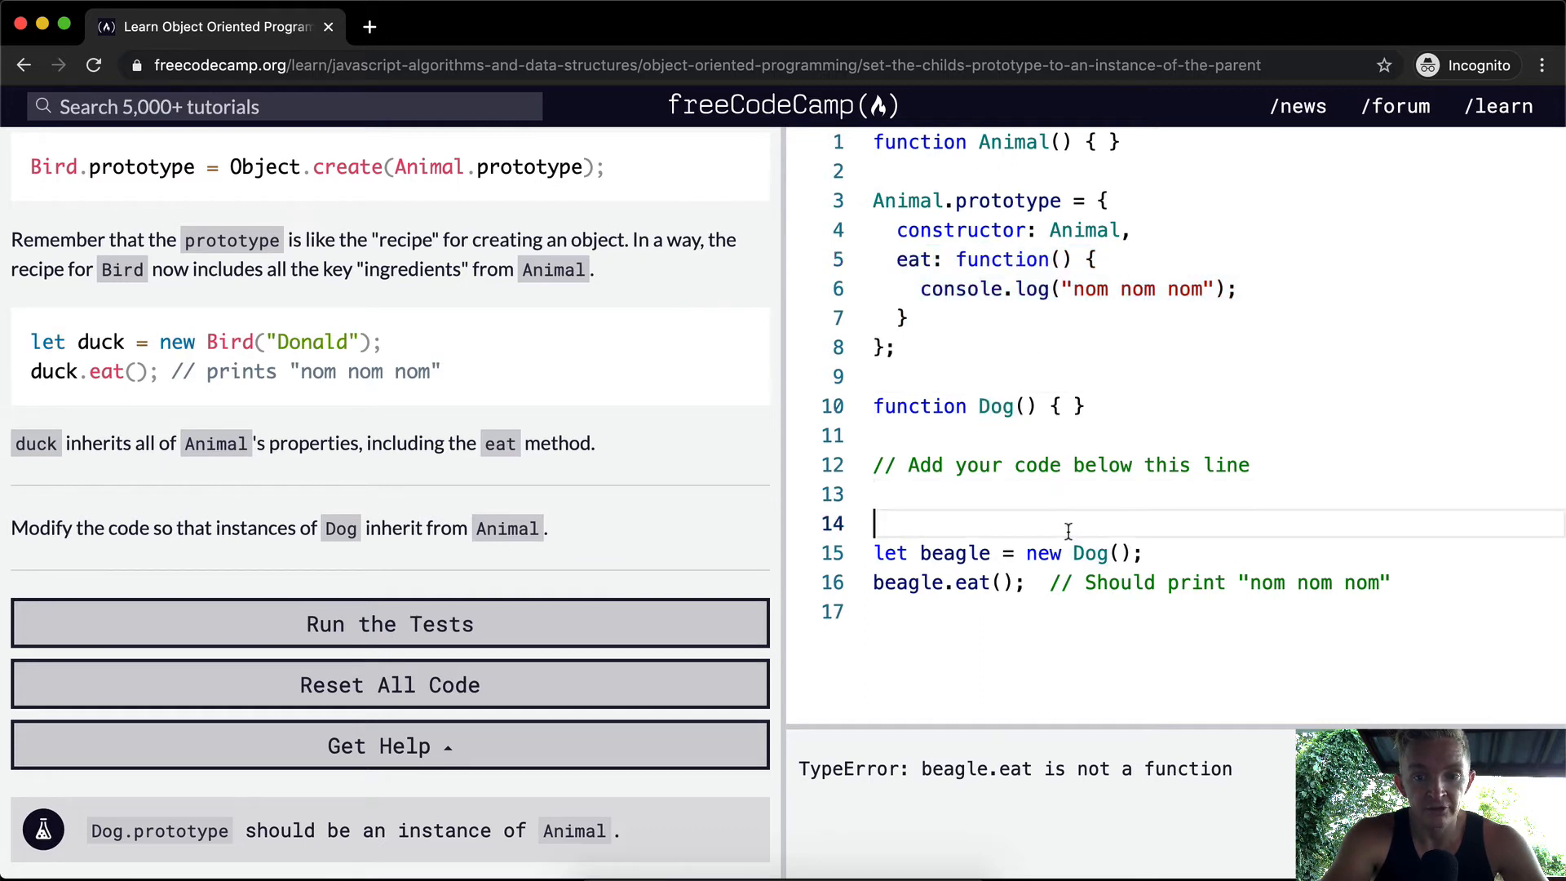
mouse_move(517, 404)
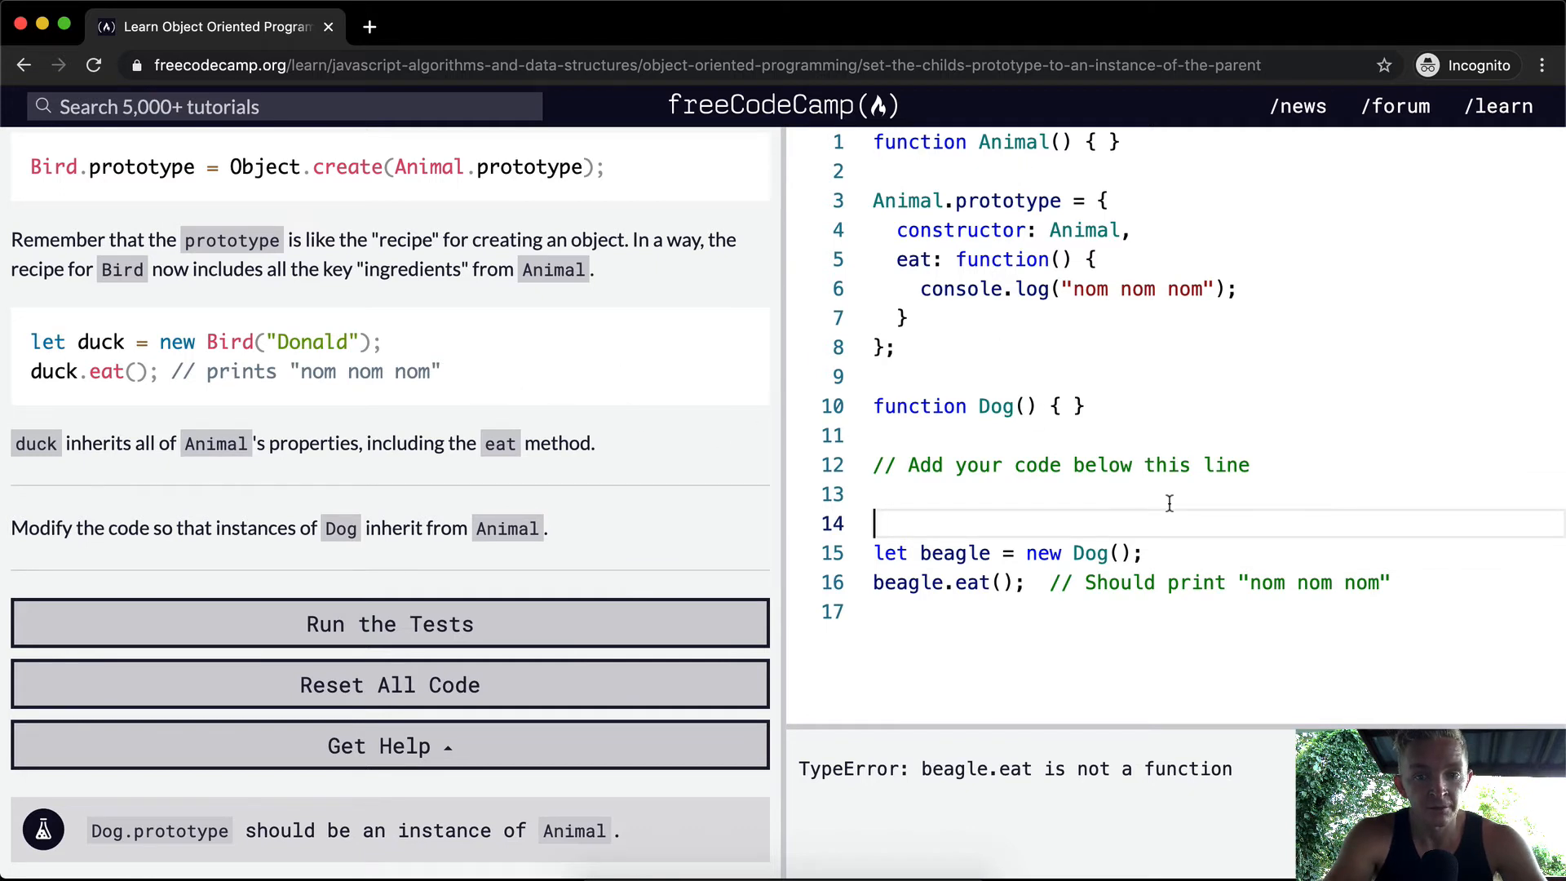
Step: Add Dog.prototype = Object.create(Animal.prototype); so beagle.eat prints nom nom nom
type("Dog.prototype")
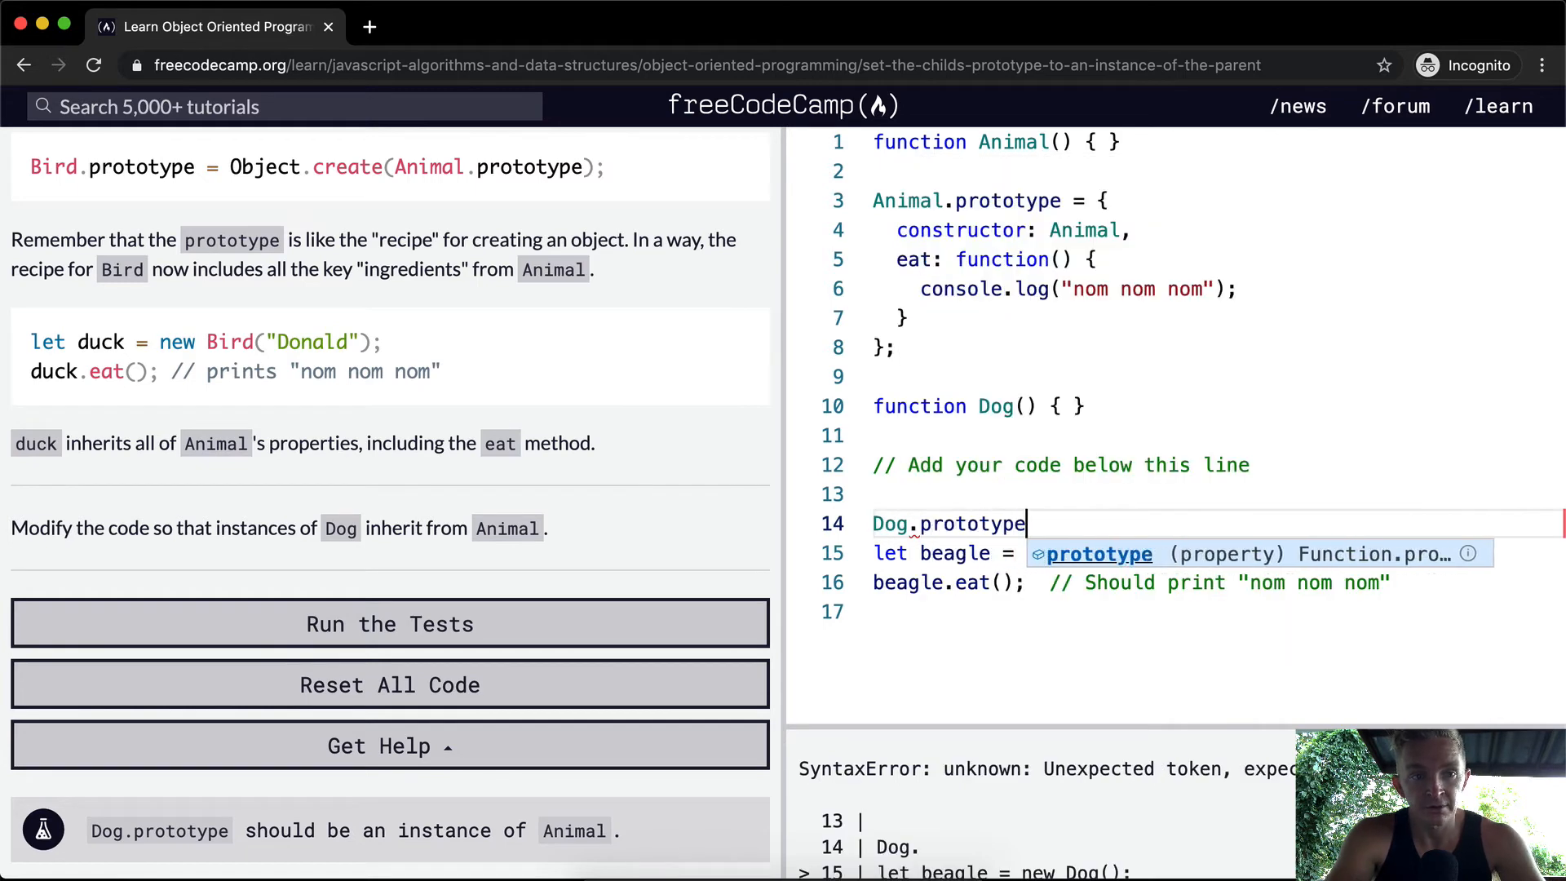
type("= Object.")
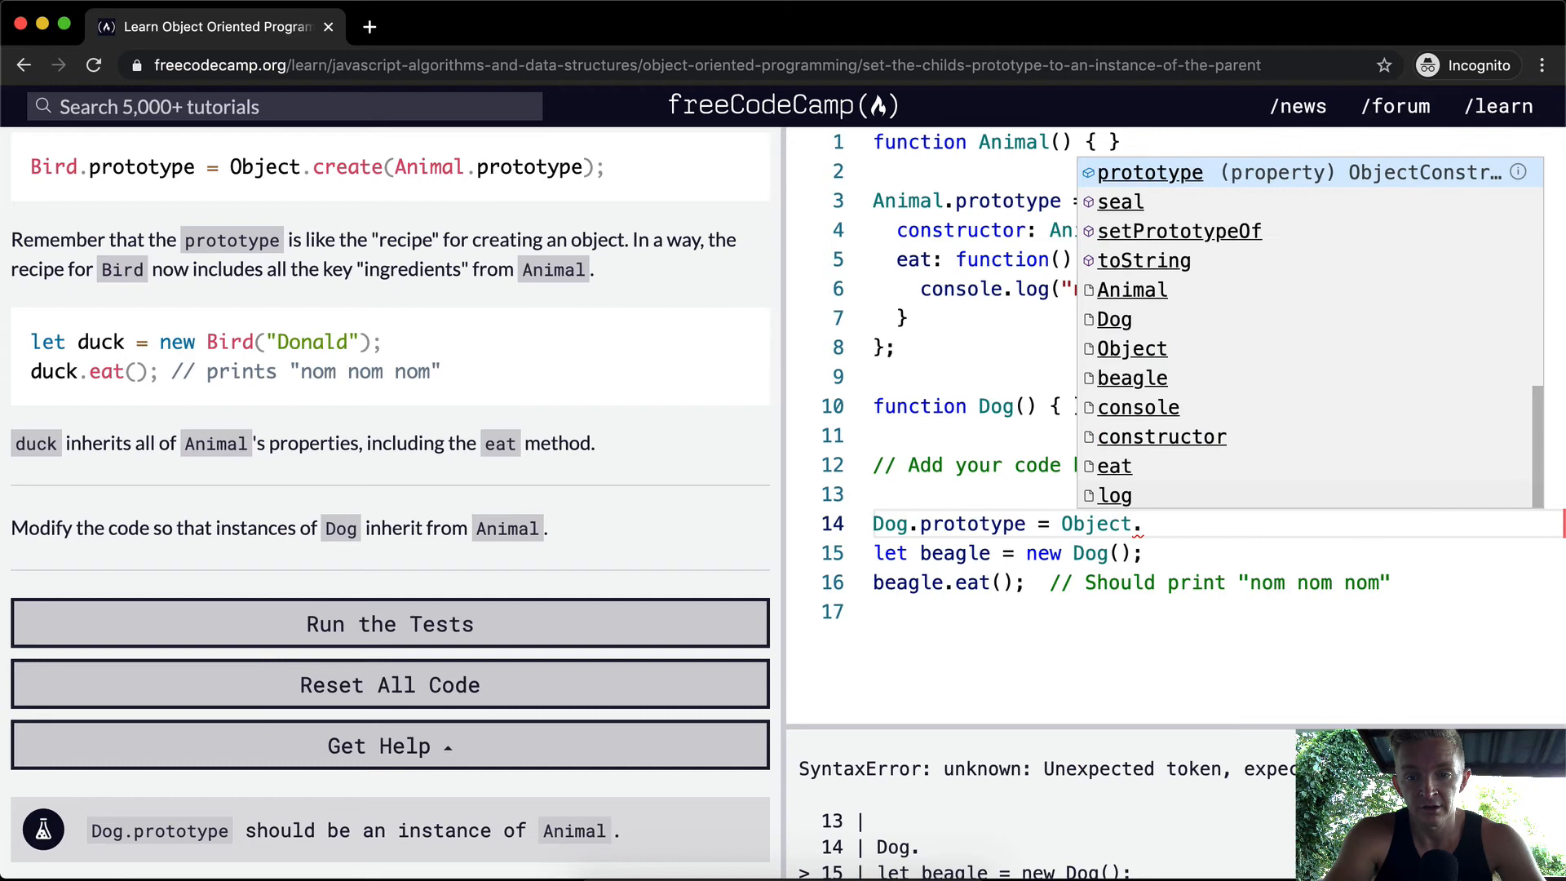
type("create")
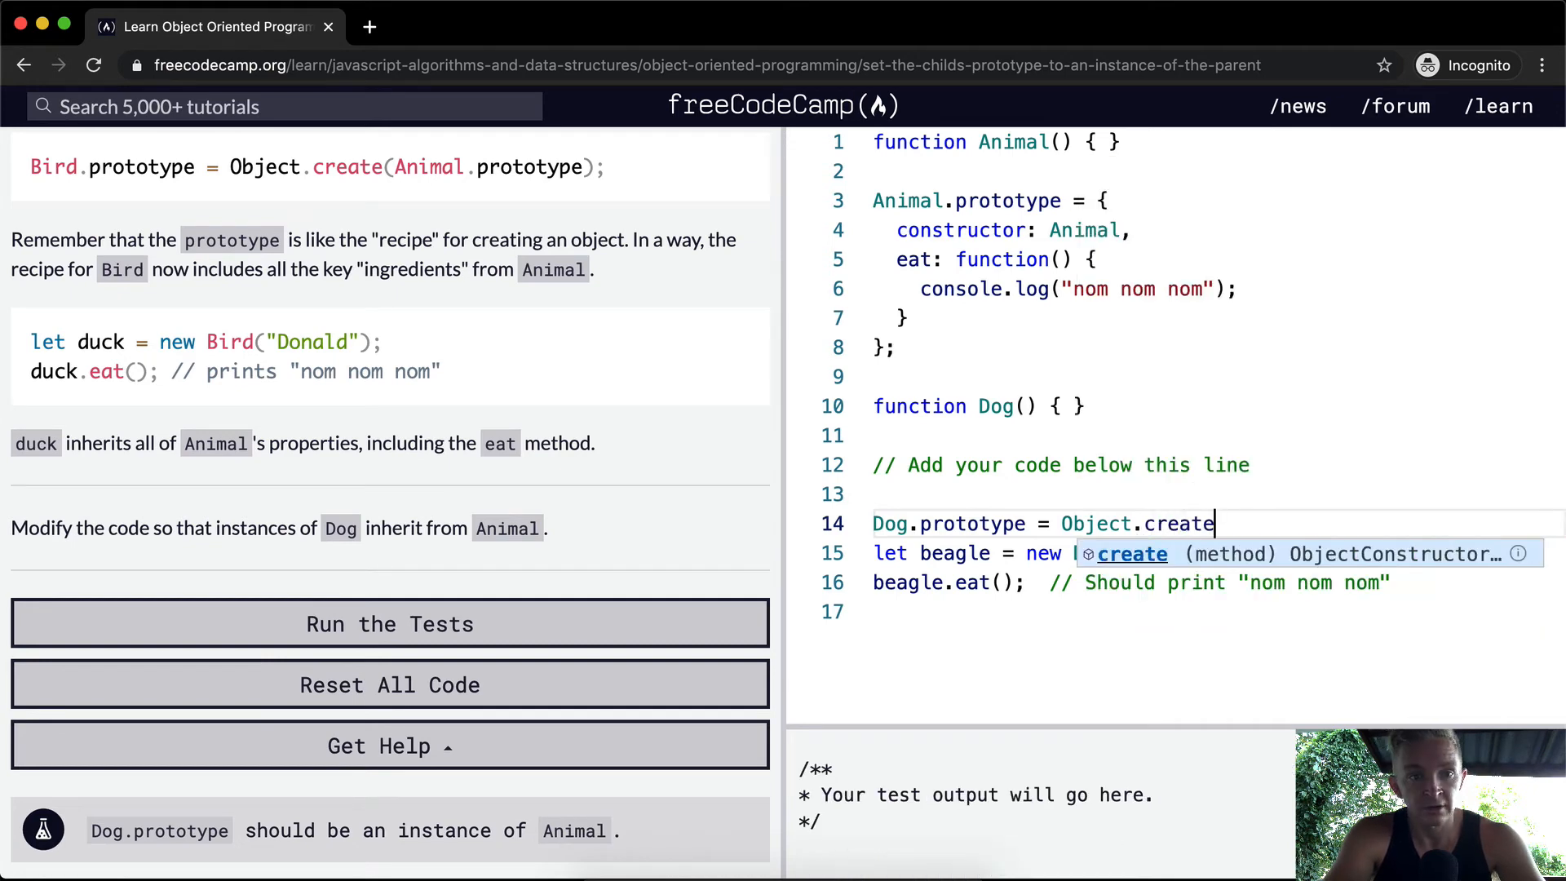
type("(Animal.prototype);")
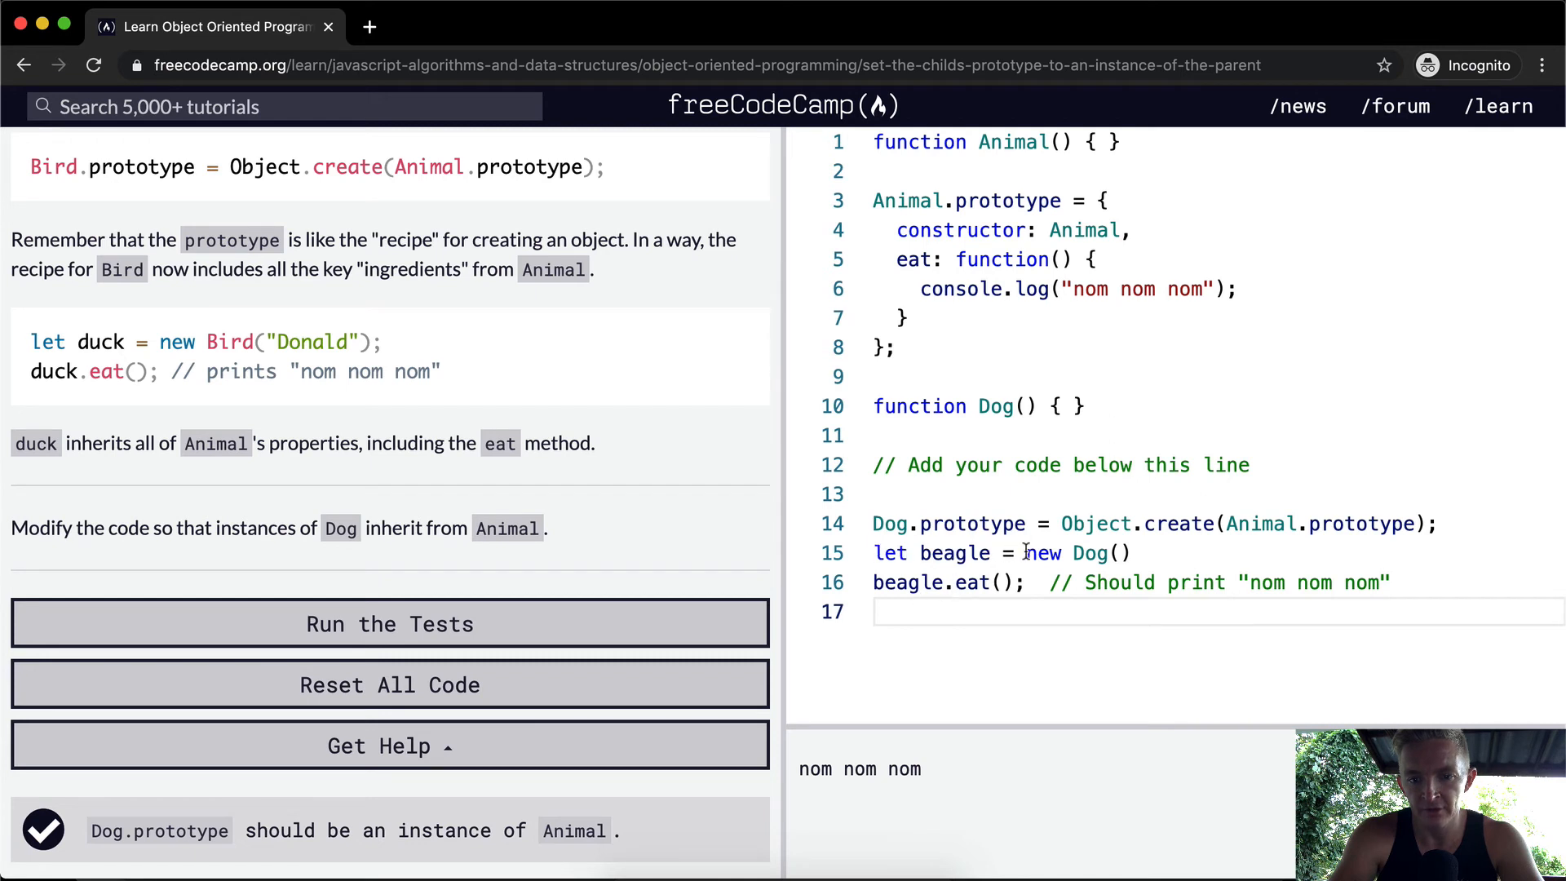
double_click(907, 582)
type("console.log(")
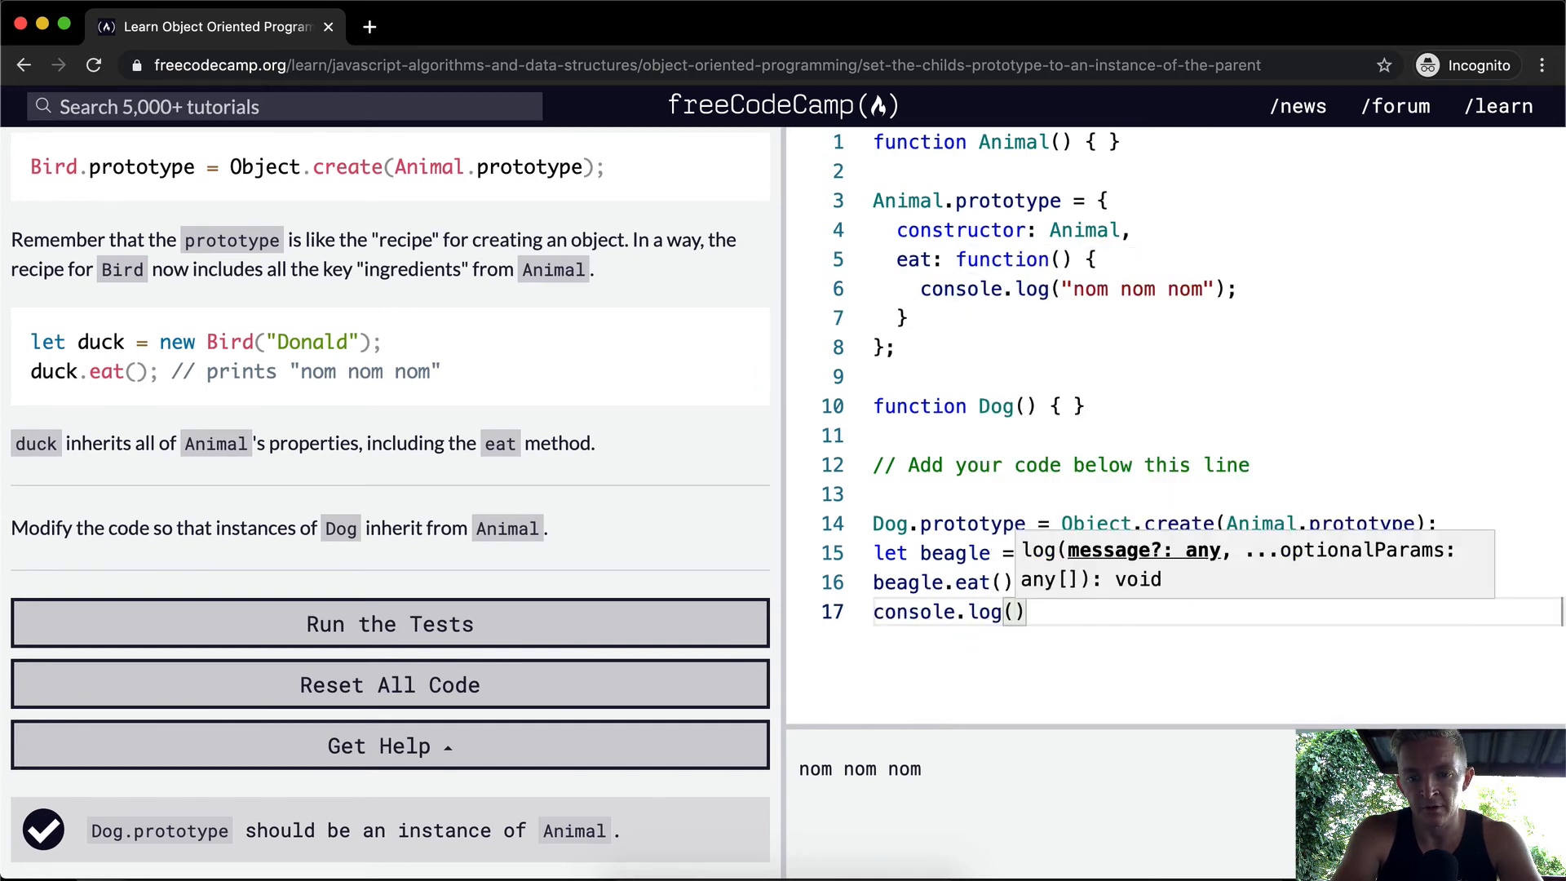
Step: Log beagle instanceof Dog (and Animal) so the console prints true
type("beagle instanceof")
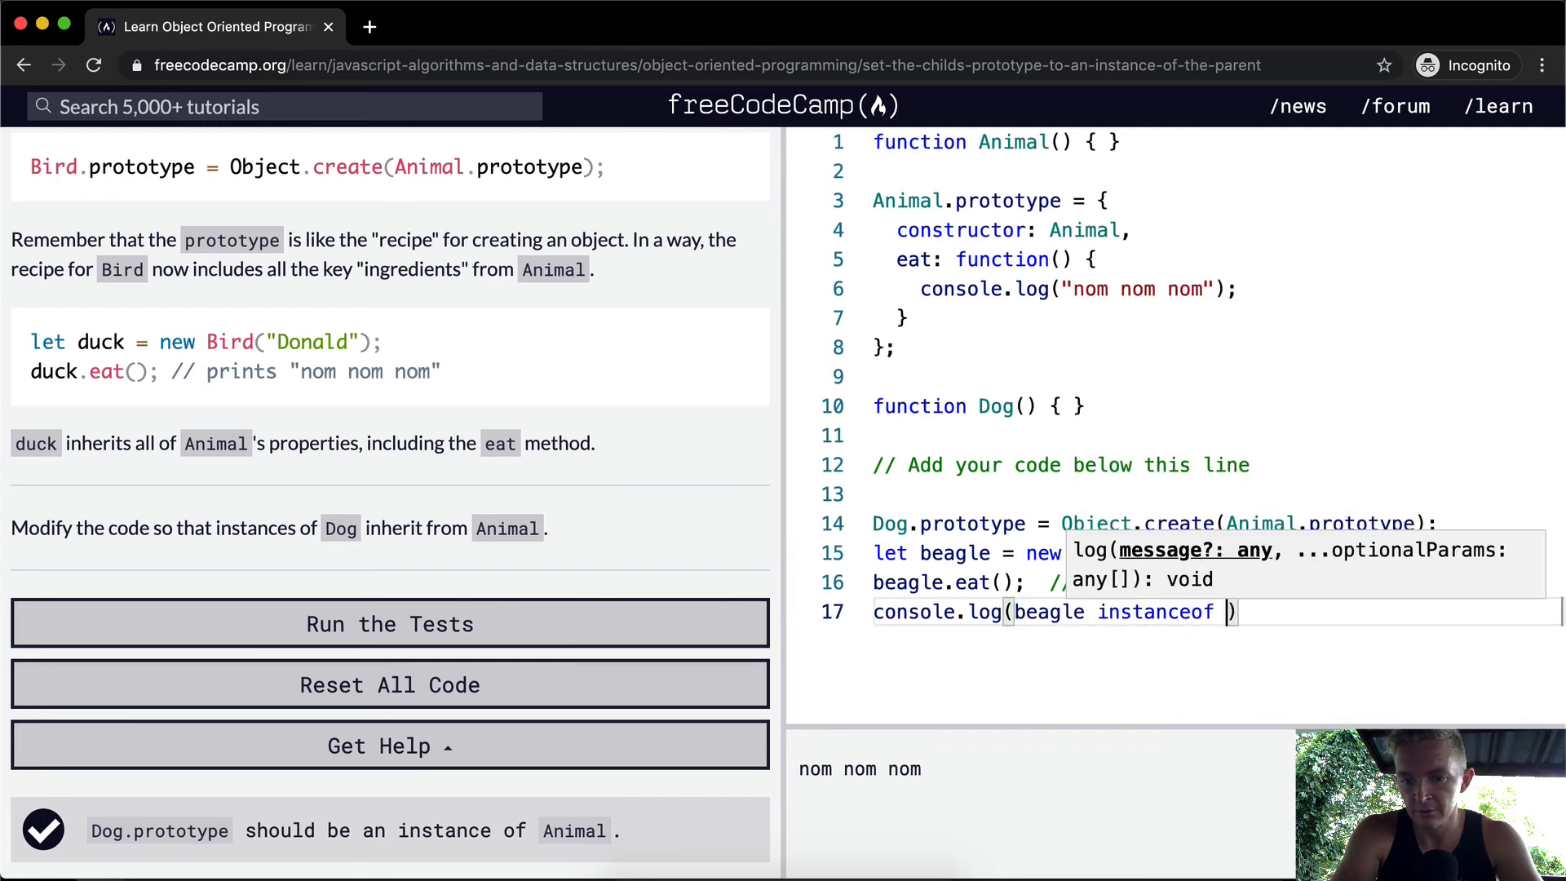
type("Dog")
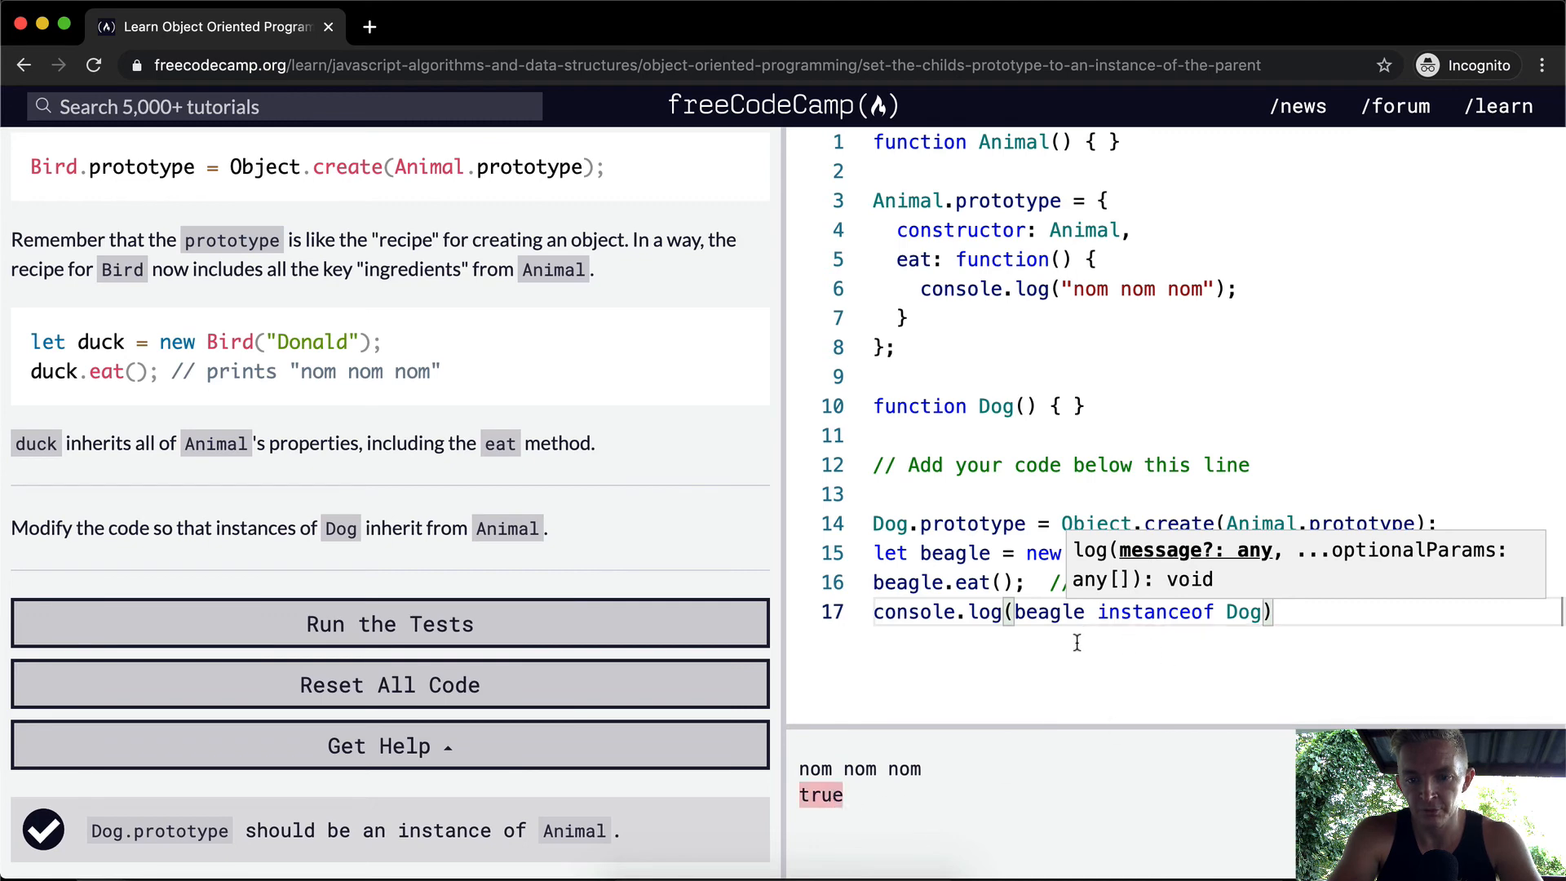
type("An")
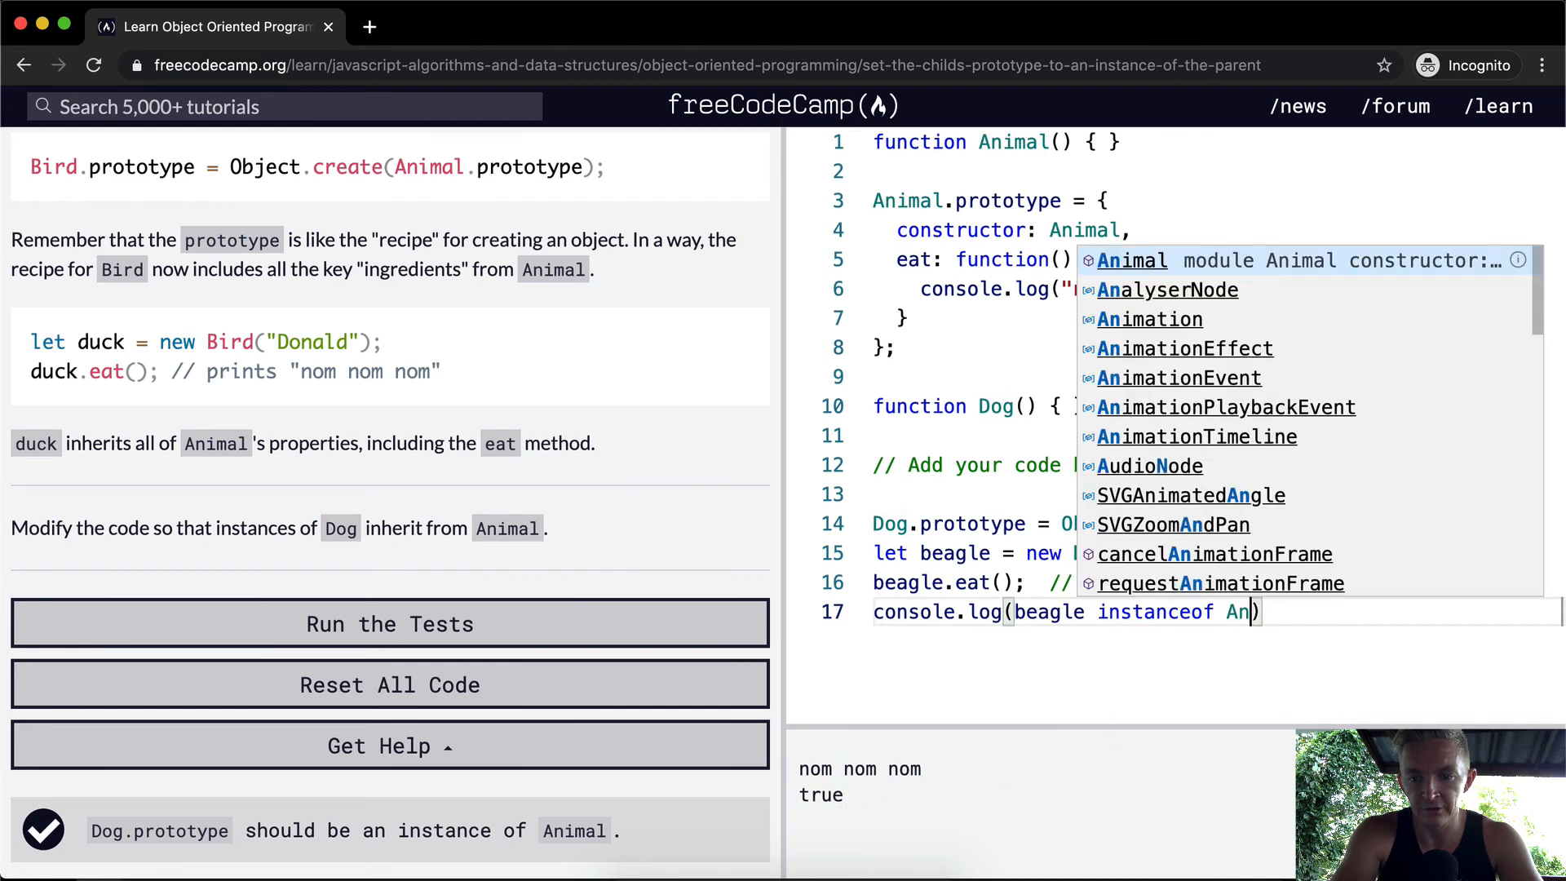
type("imal")
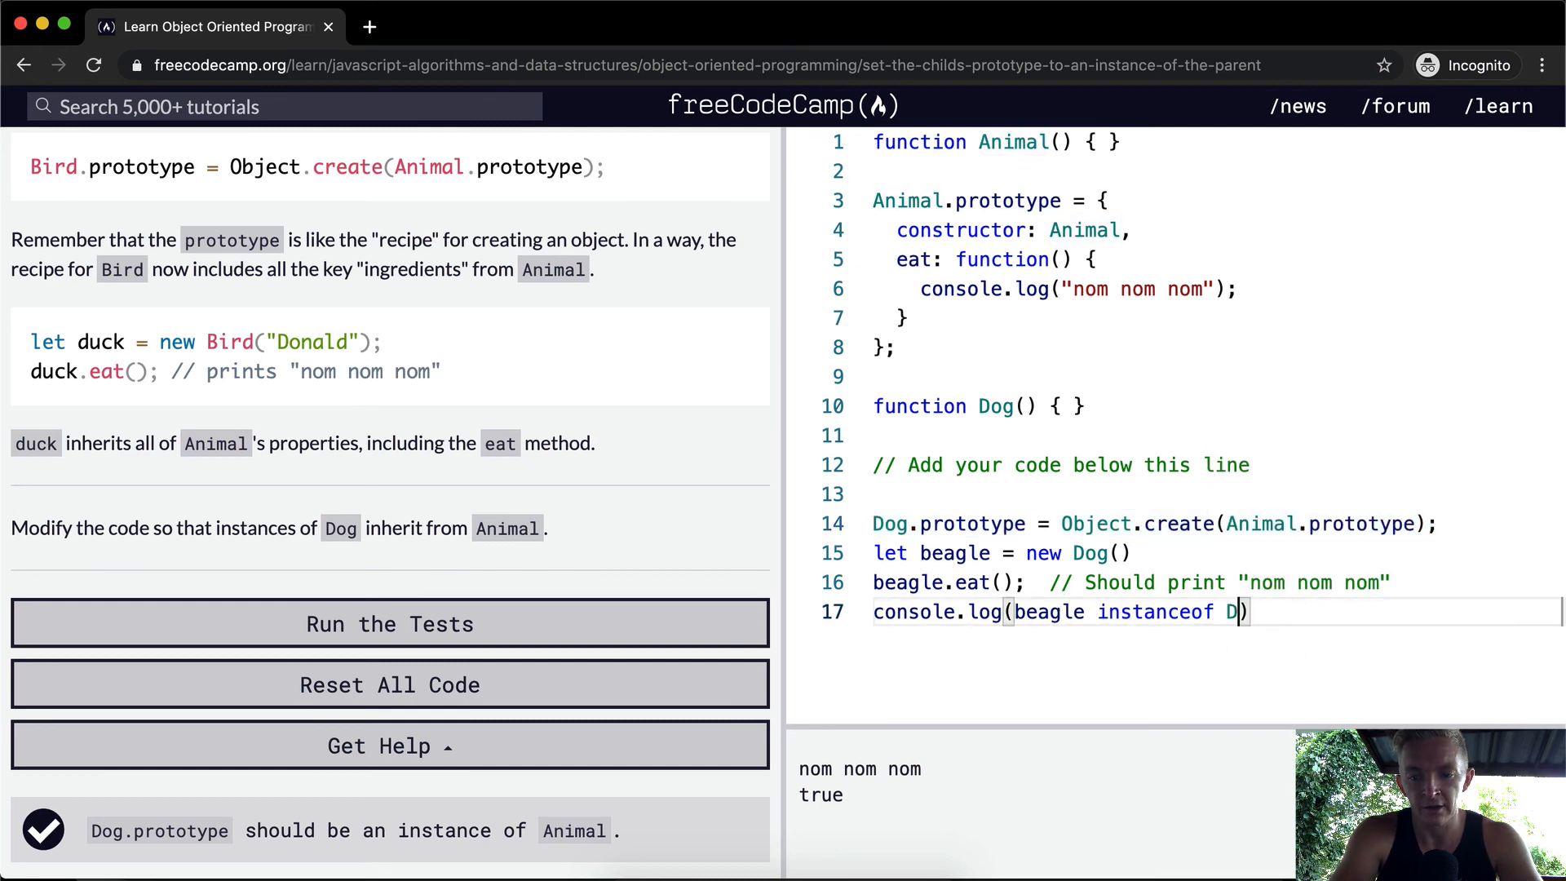
type("og")
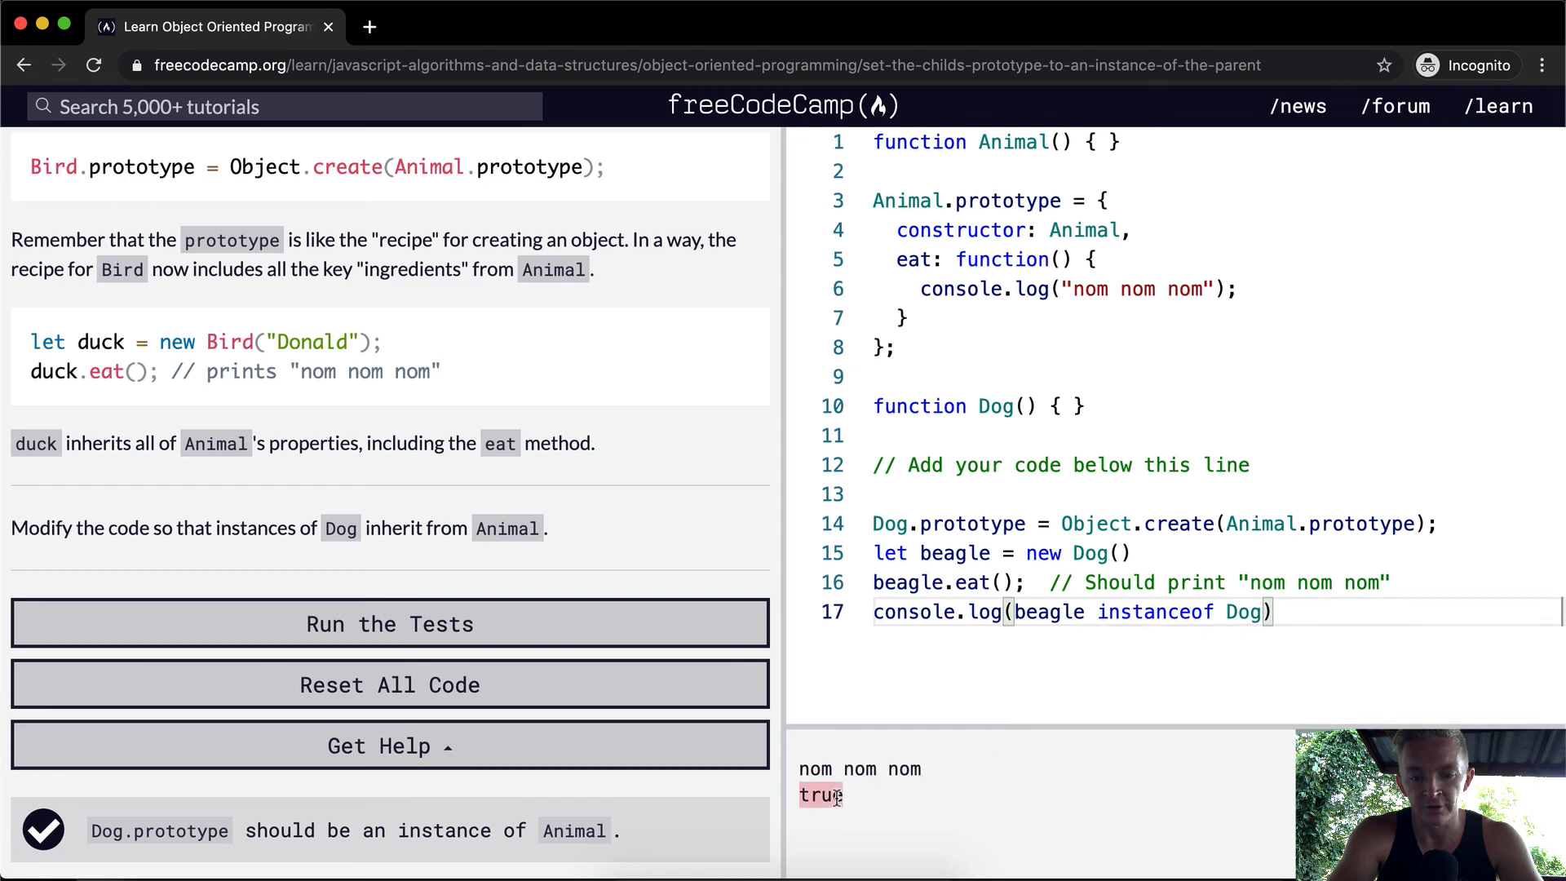
Step: Run the tests to pass the challenge, showing the completion dialog at 73%
left_click(390, 623)
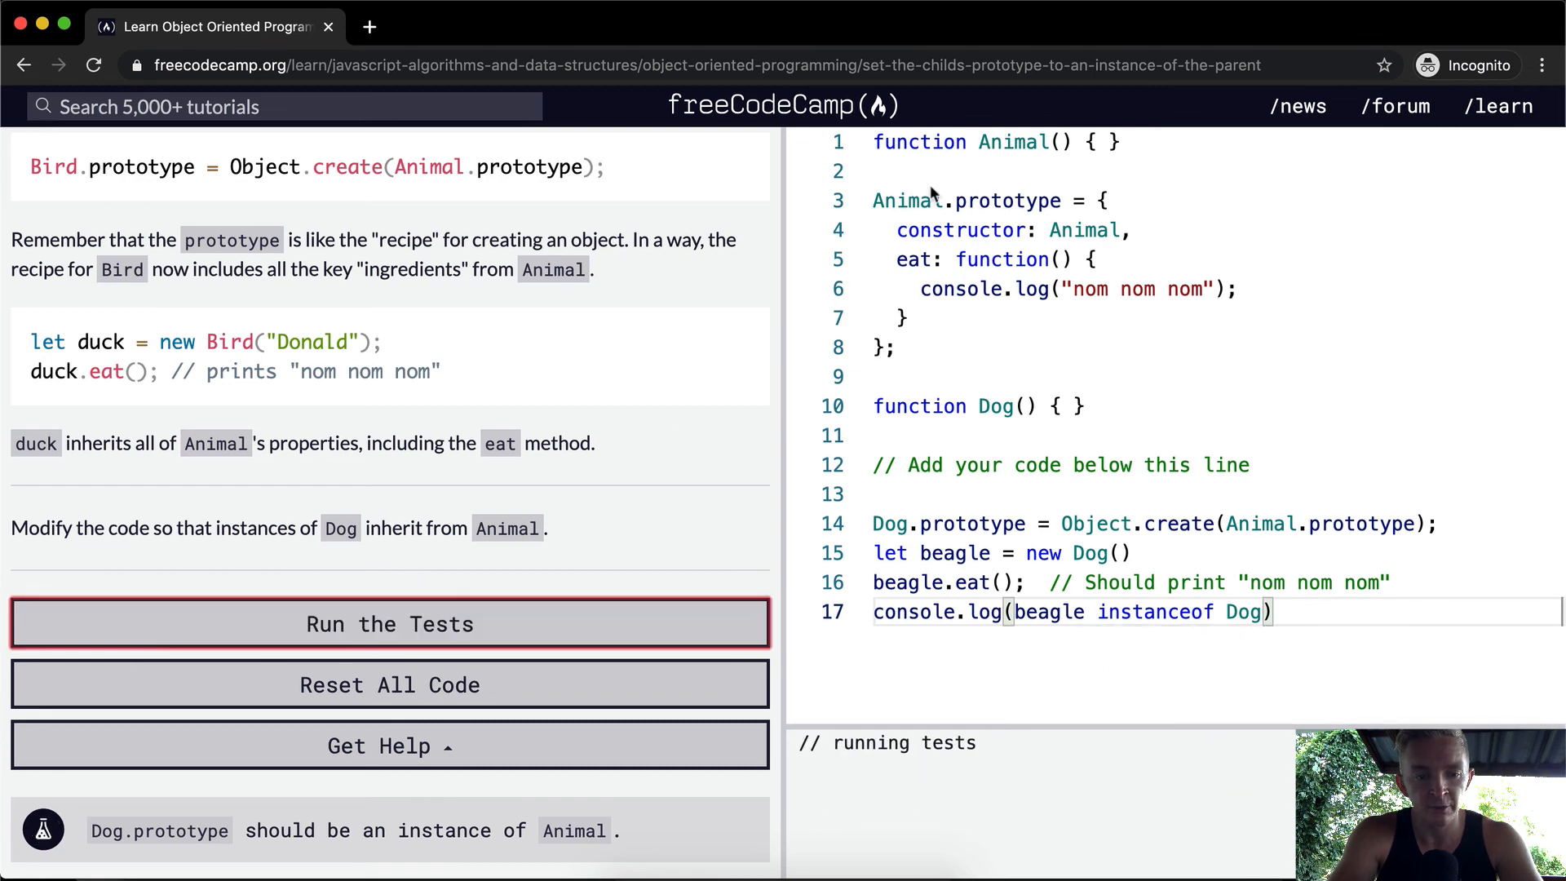
left_click(390, 623)
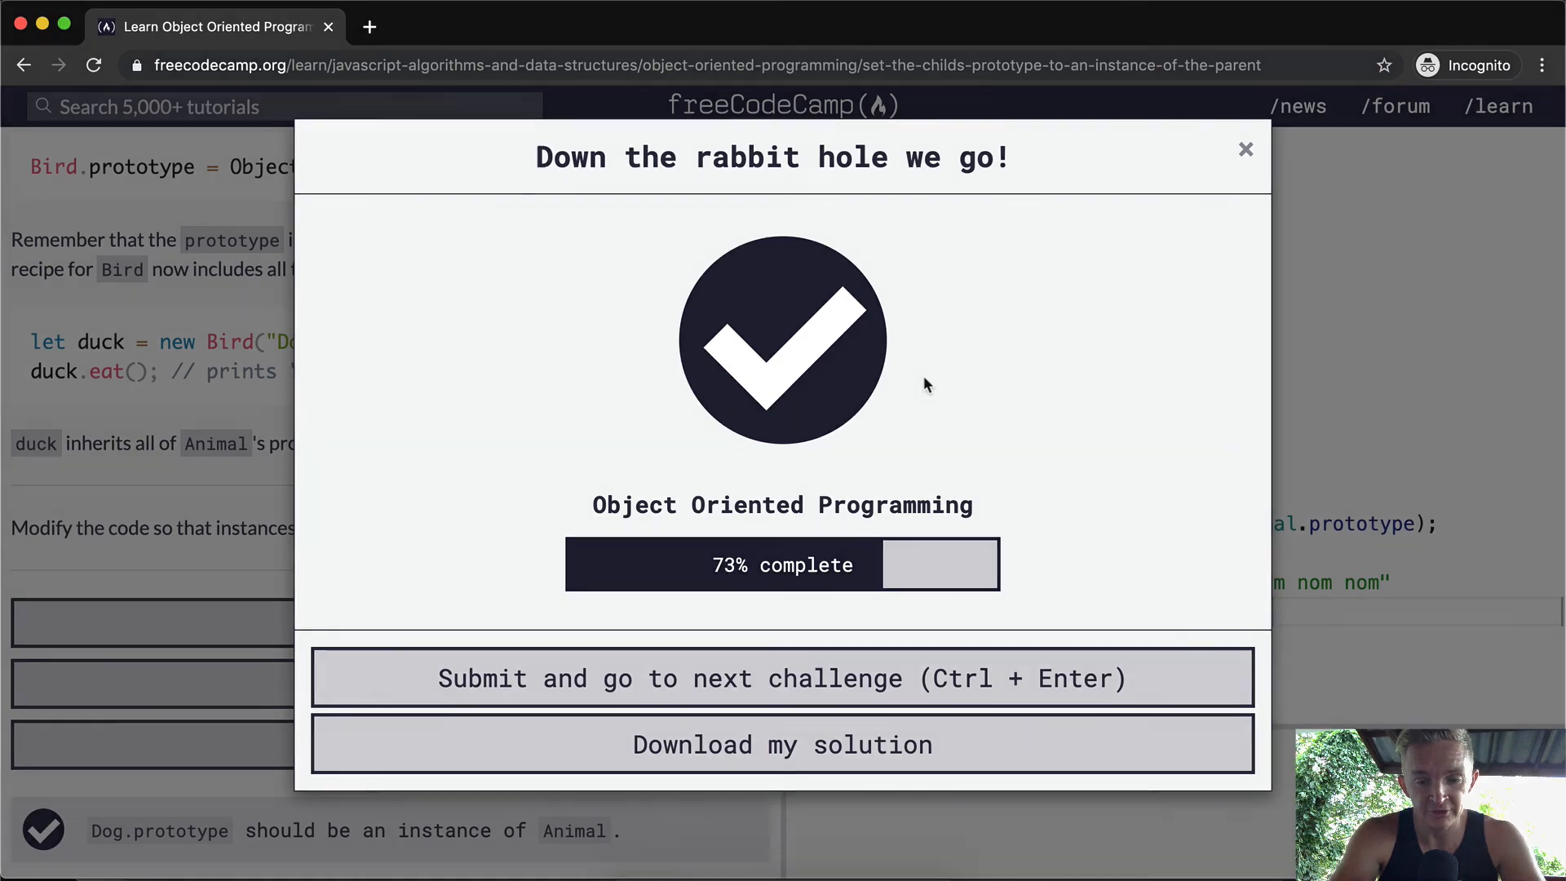